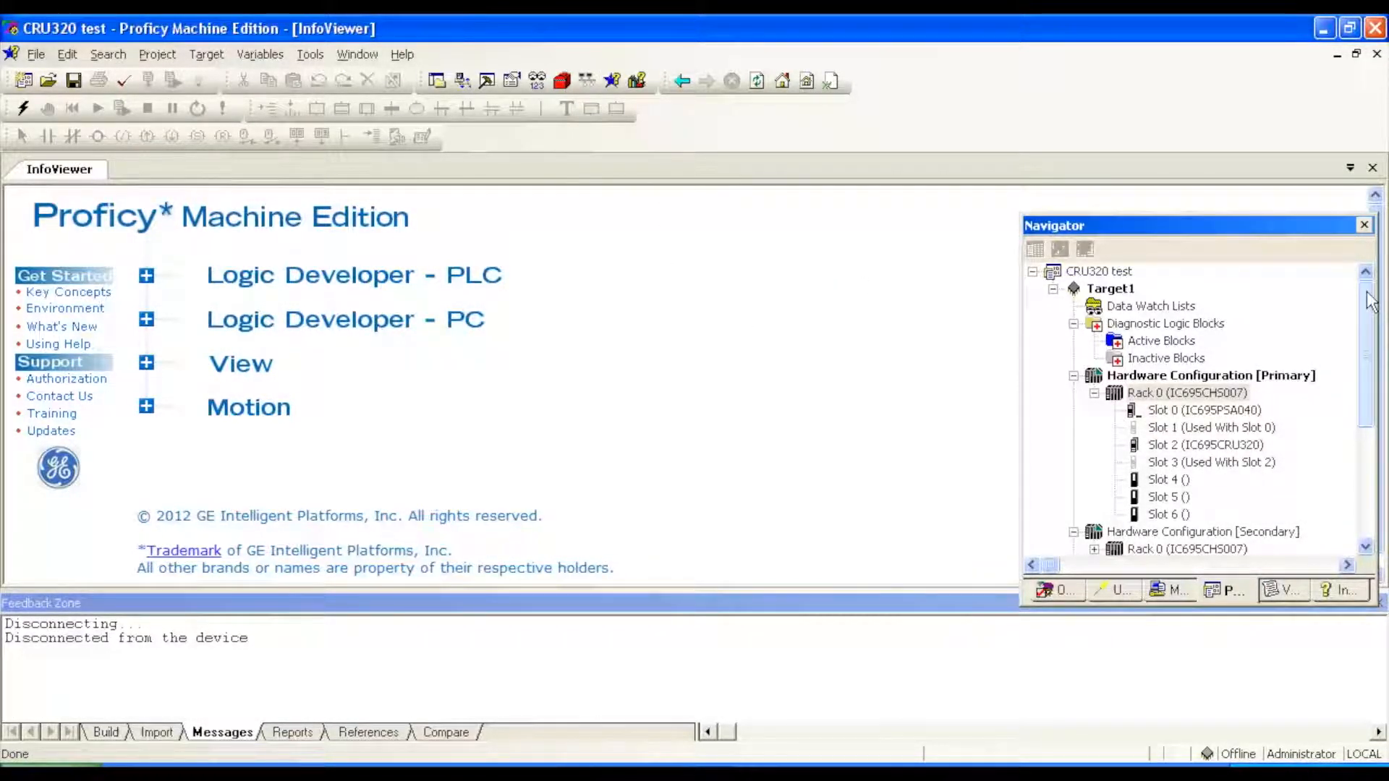
mouse_move(1095, 392)
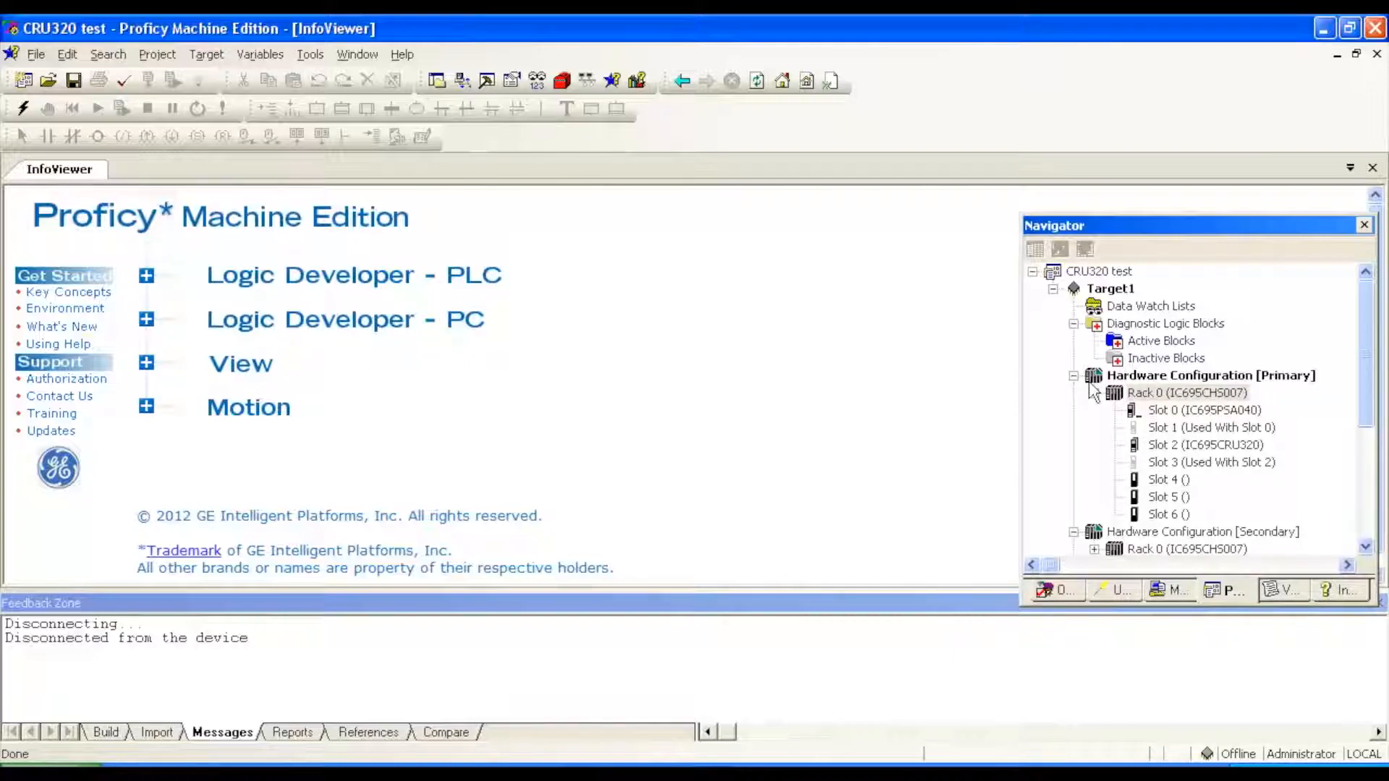
mouse_move(732, 291)
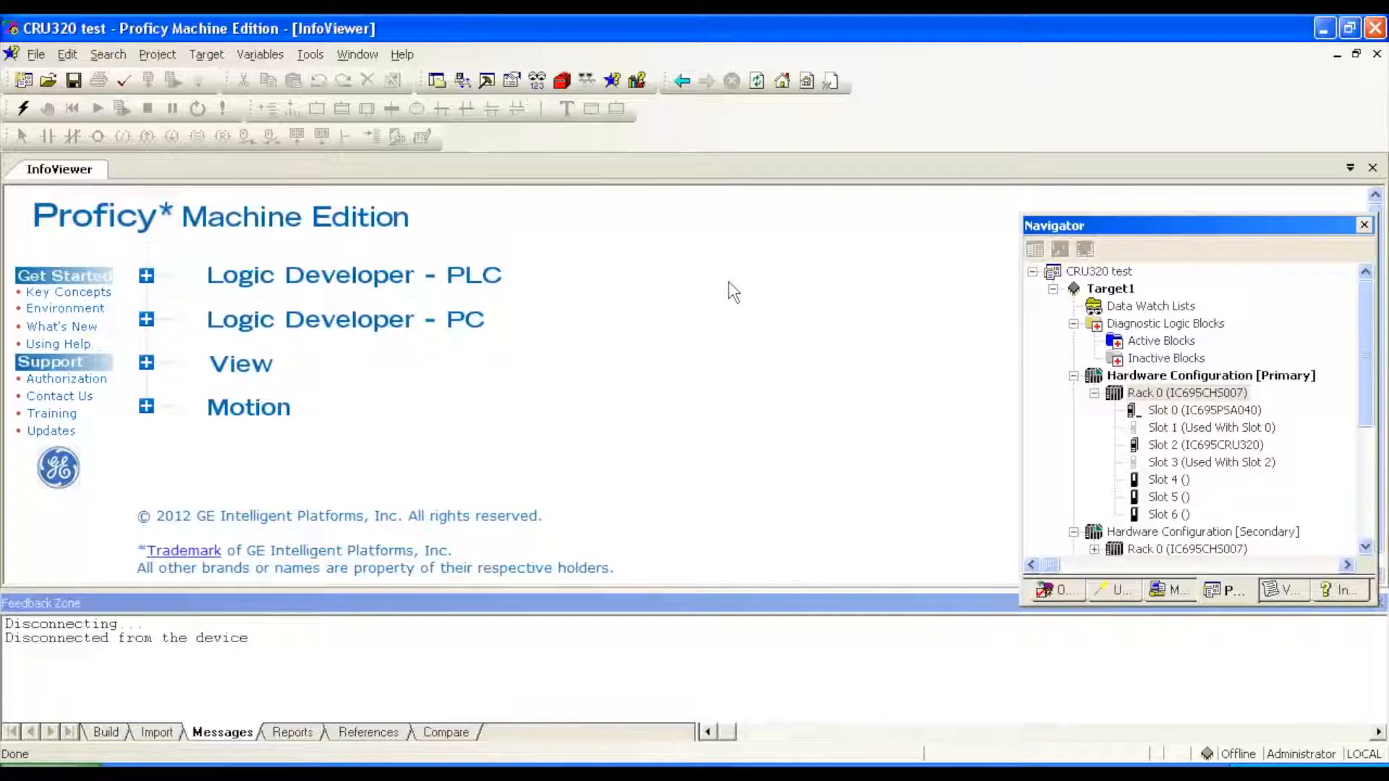
mouse_move(1068, 381)
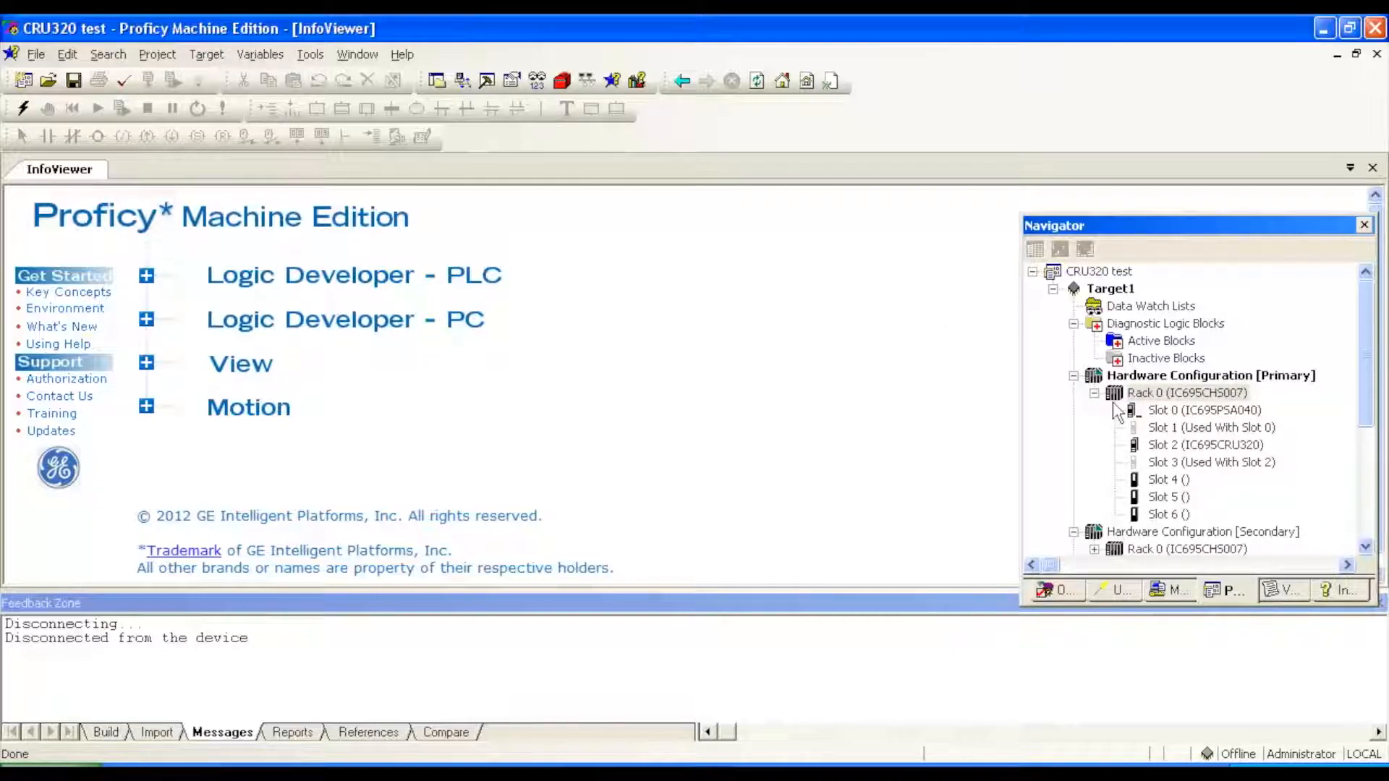
mouse_move(1218, 403)
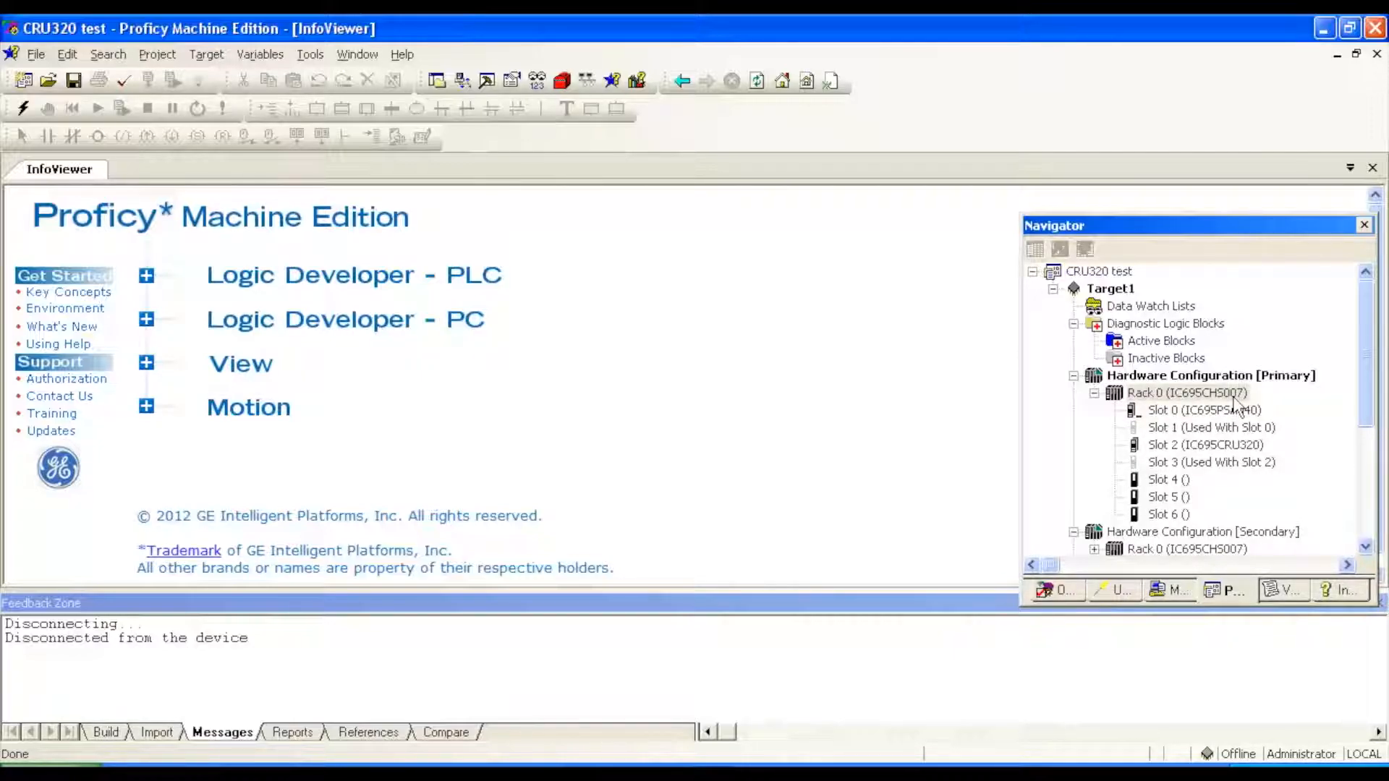
mouse_move(1168, 430)
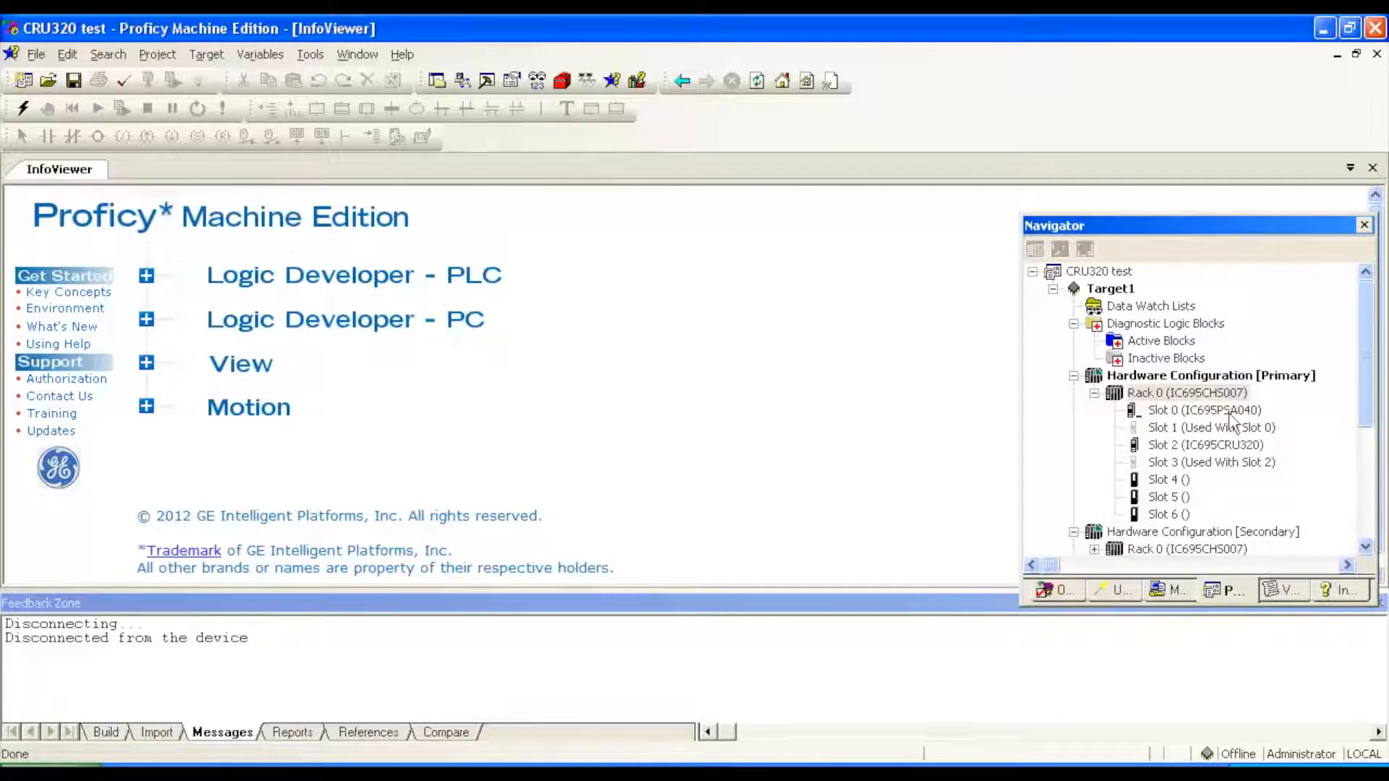
mouse_move(1174, 468)
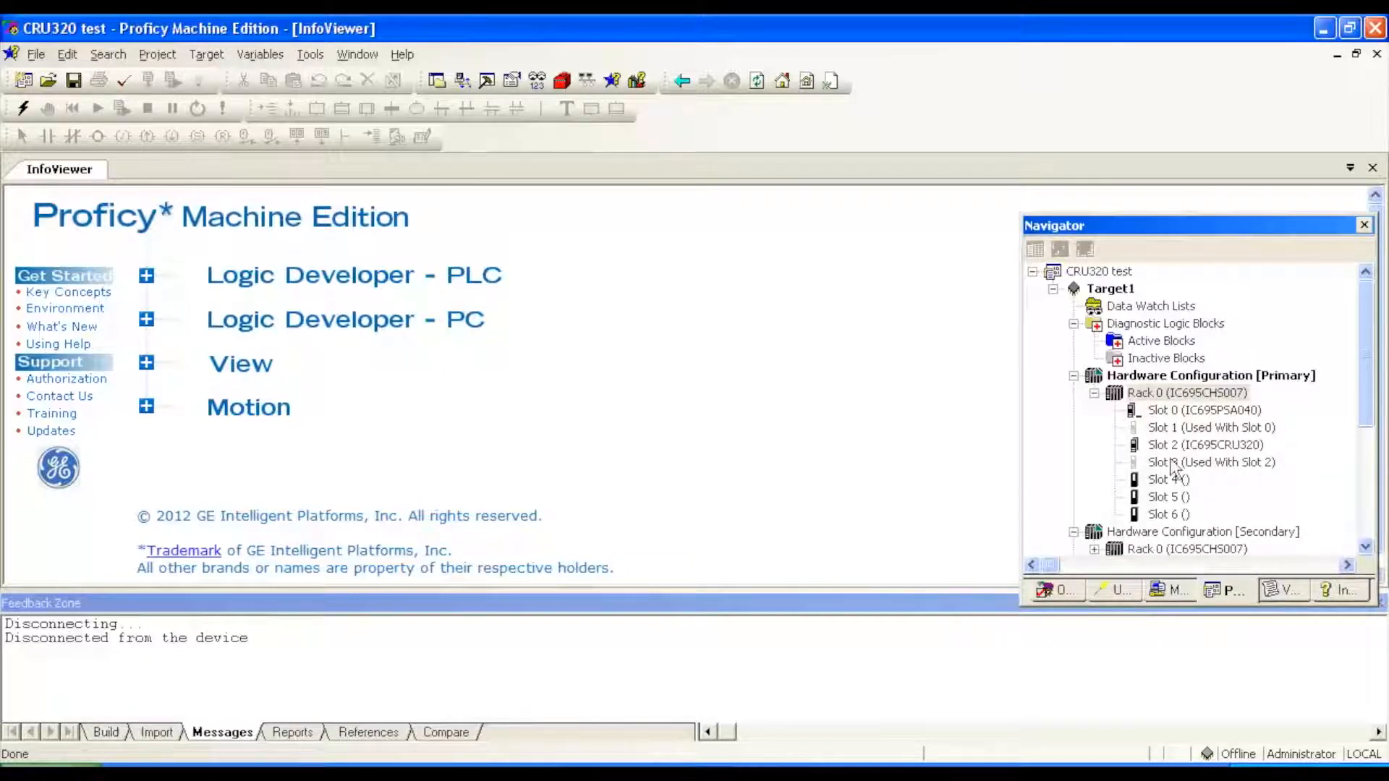
mouse_move(1231, 460)
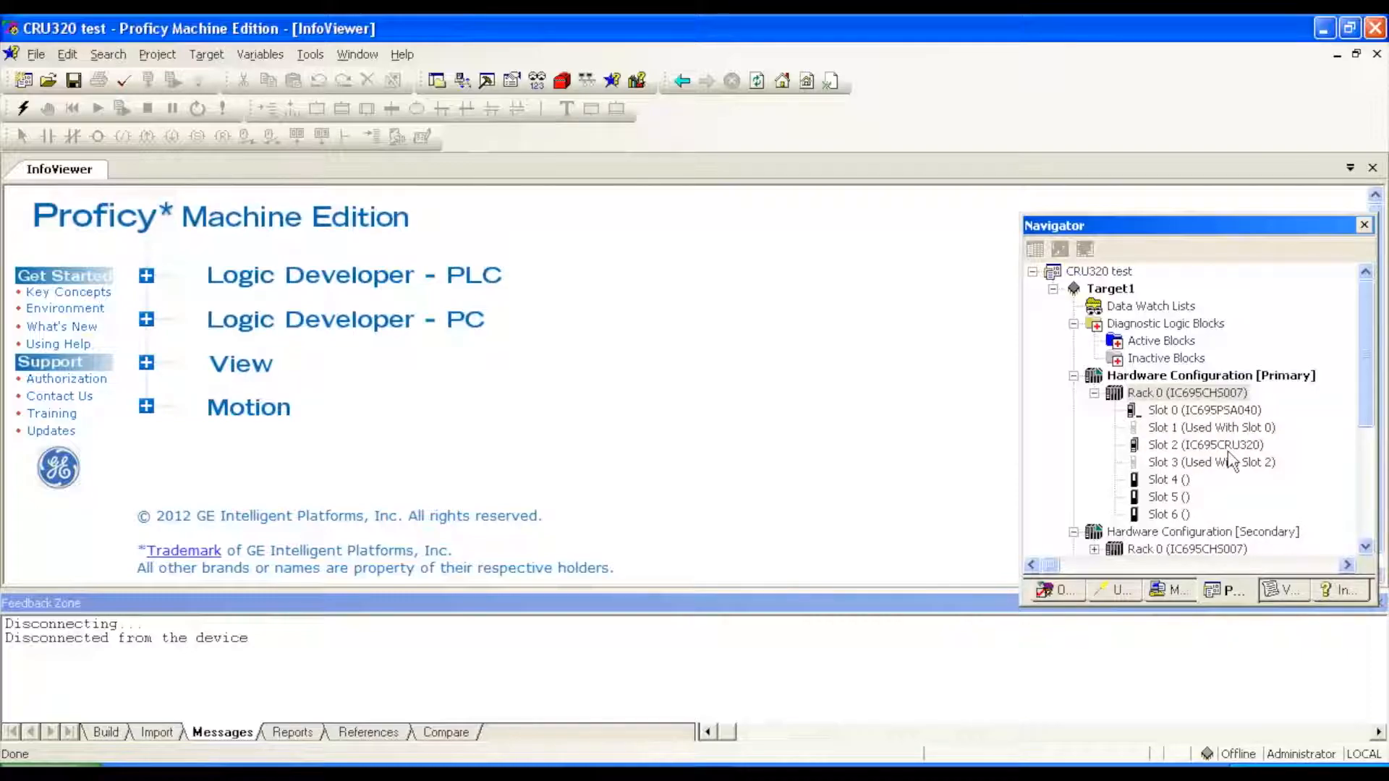
mouse_move(965, 423)
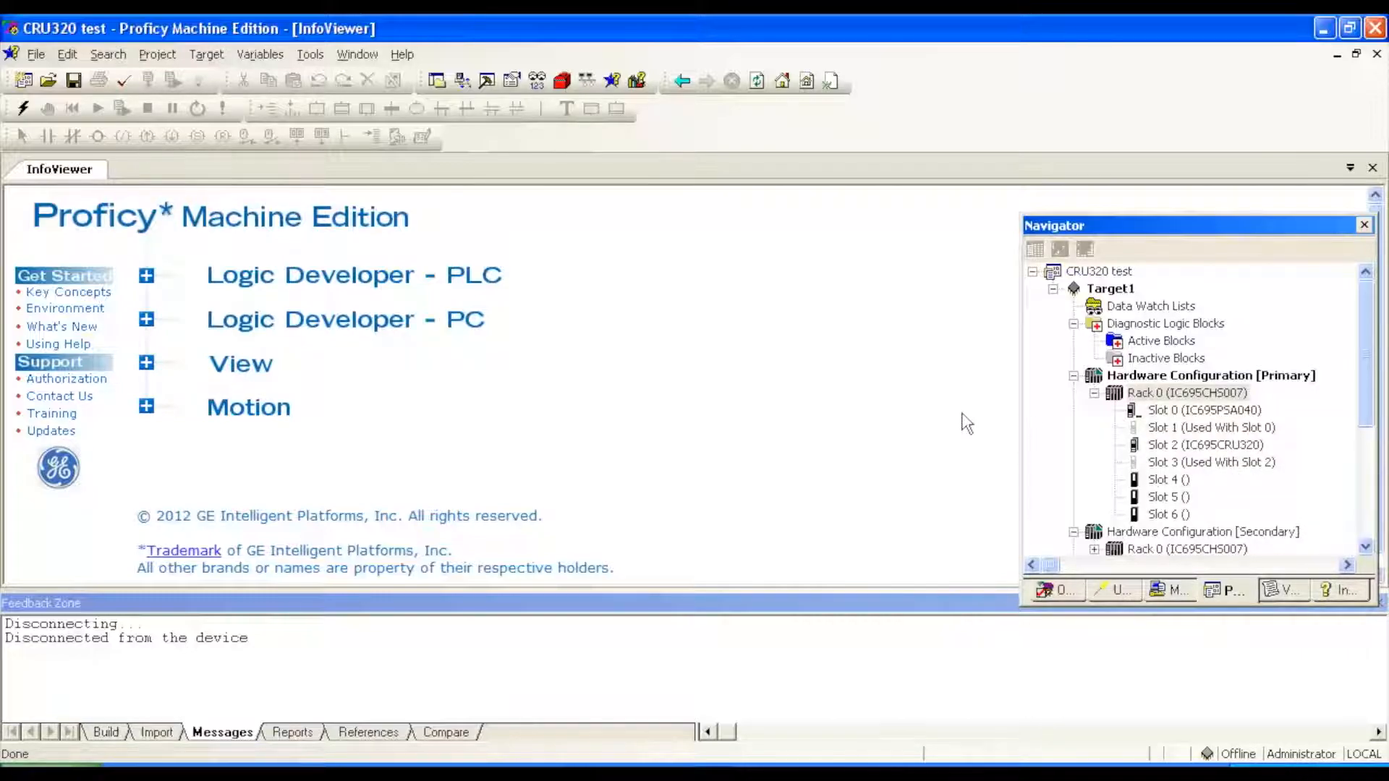
mouse_move(842, 356)
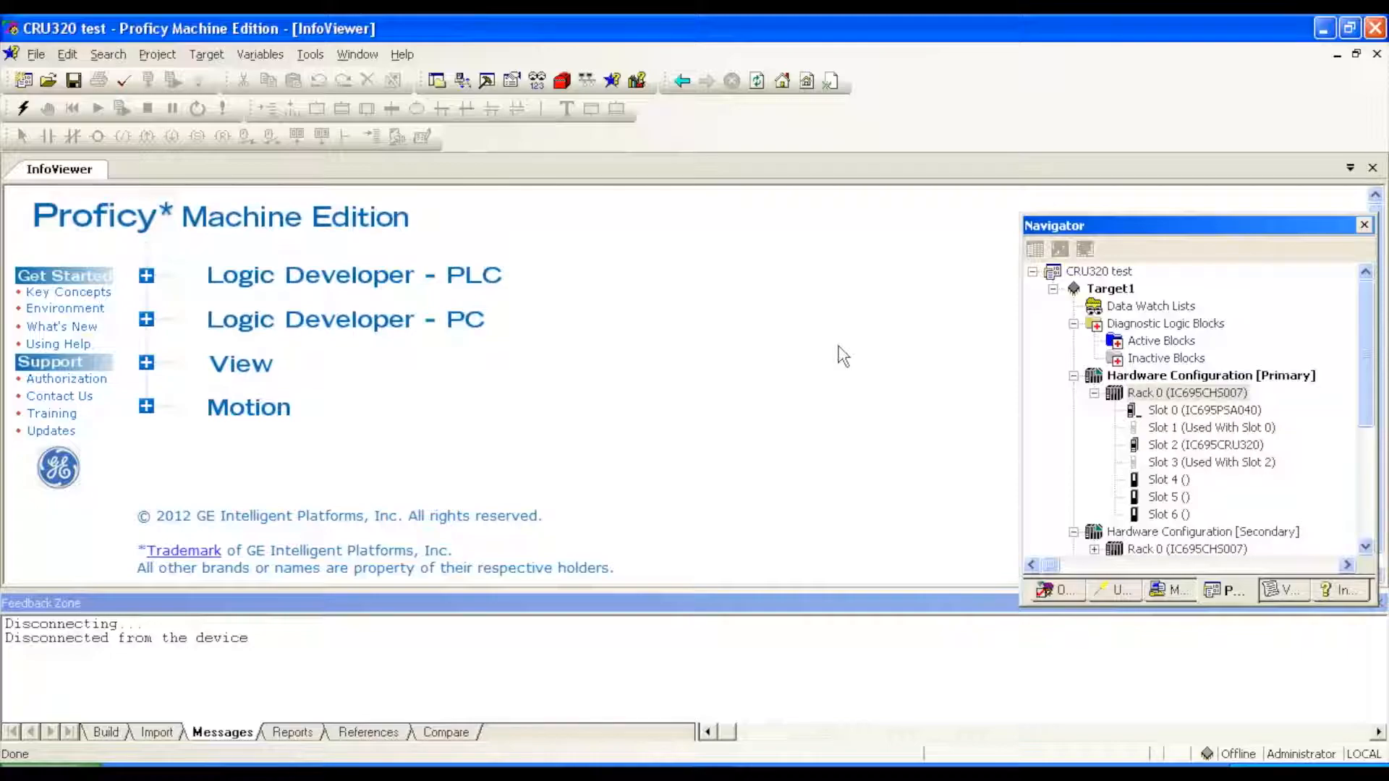
mouse_move(626, 334)
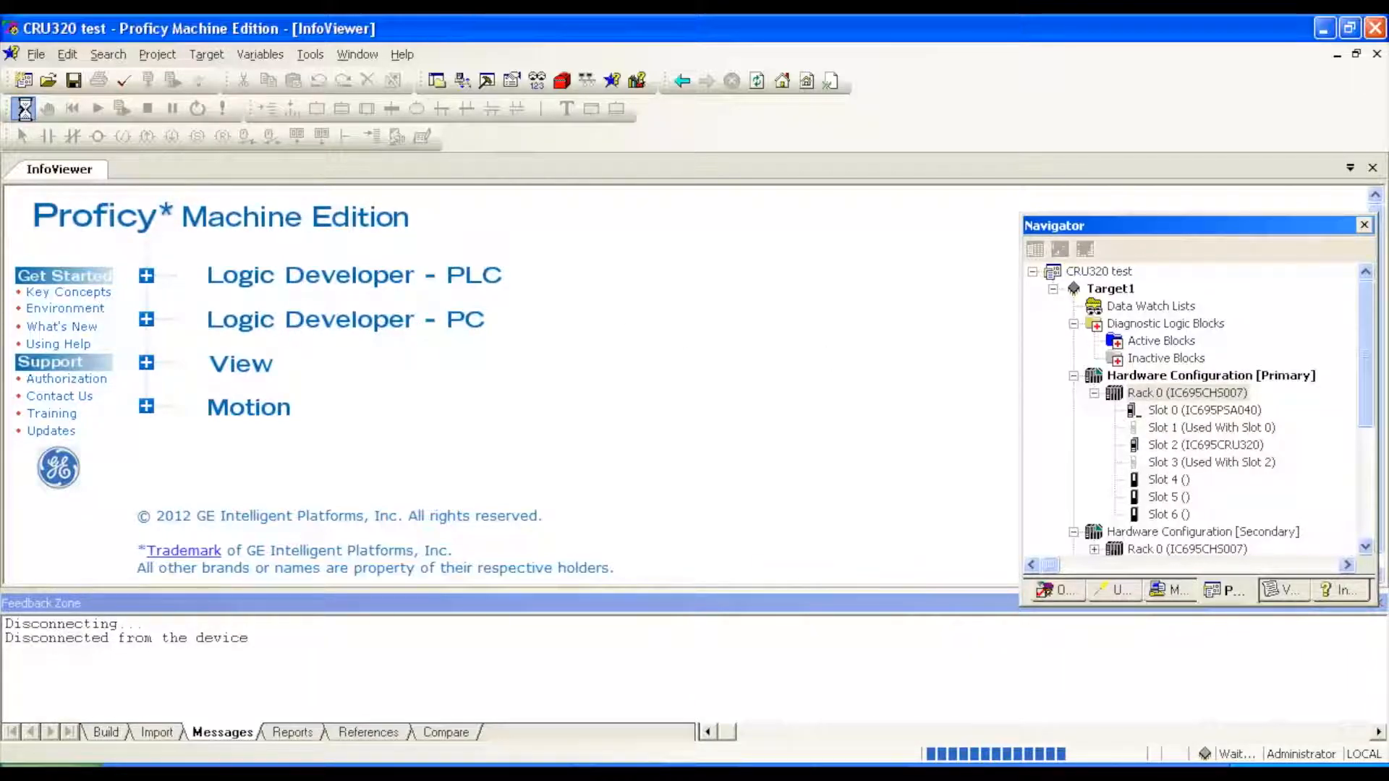
- Finish going online with the CRU320 and switch the connection from Monitor to Programmer mode
left_click(23, 108)
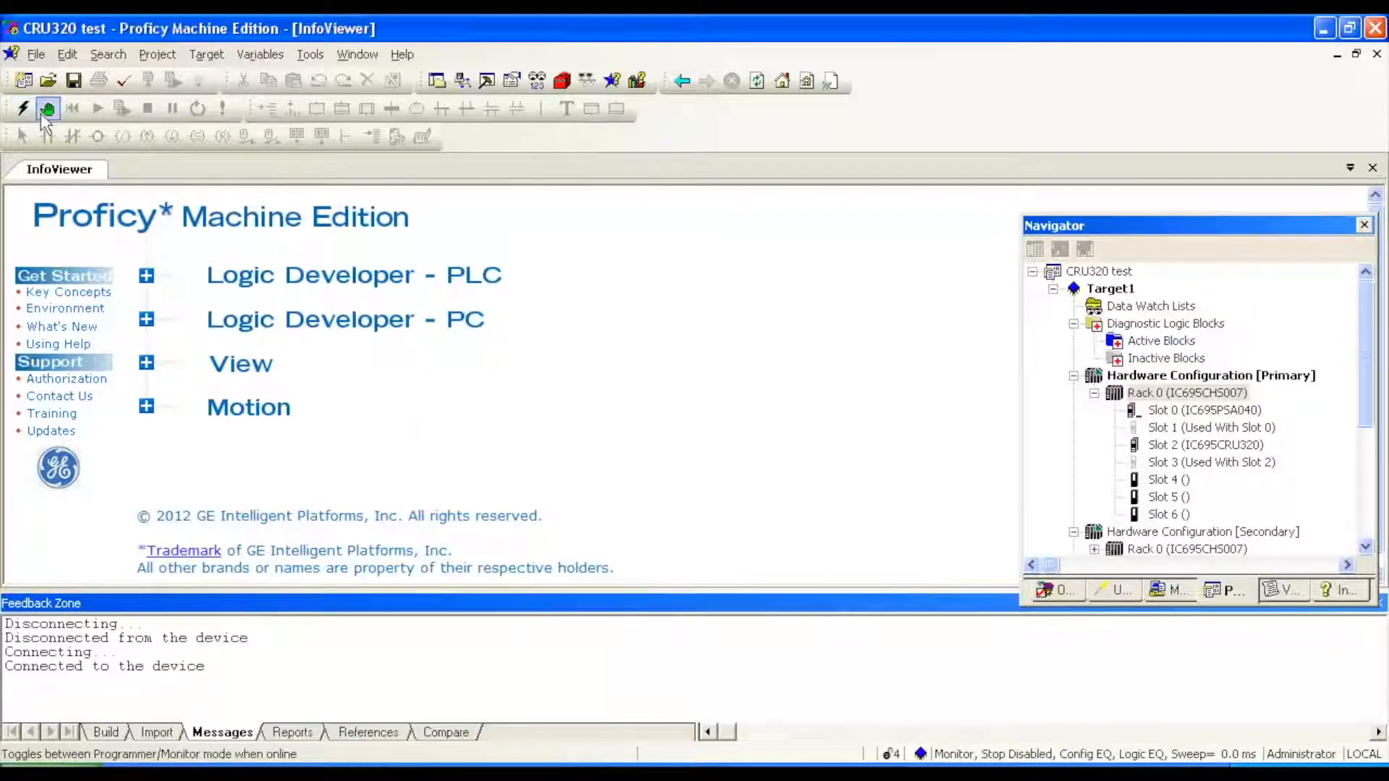
left_click(47, 108)
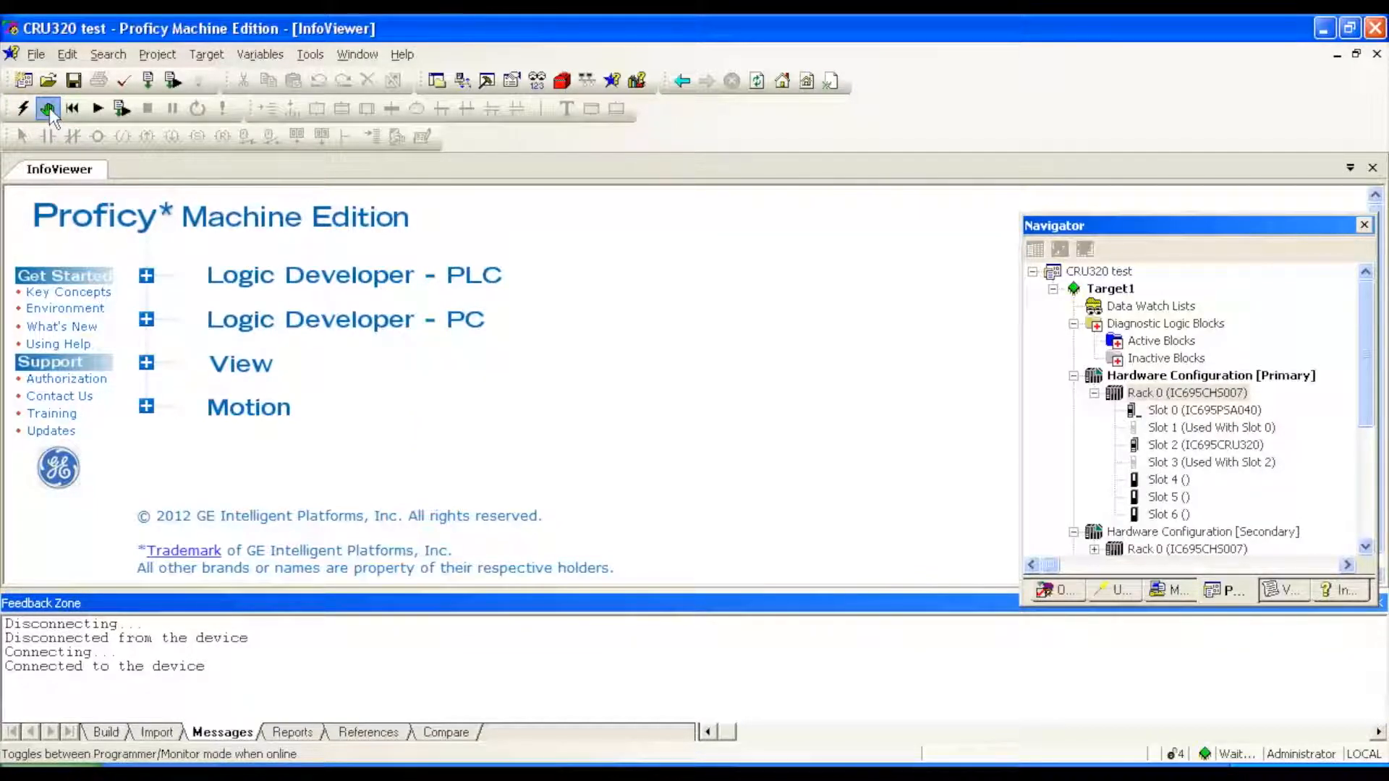
left_click(48, 108)
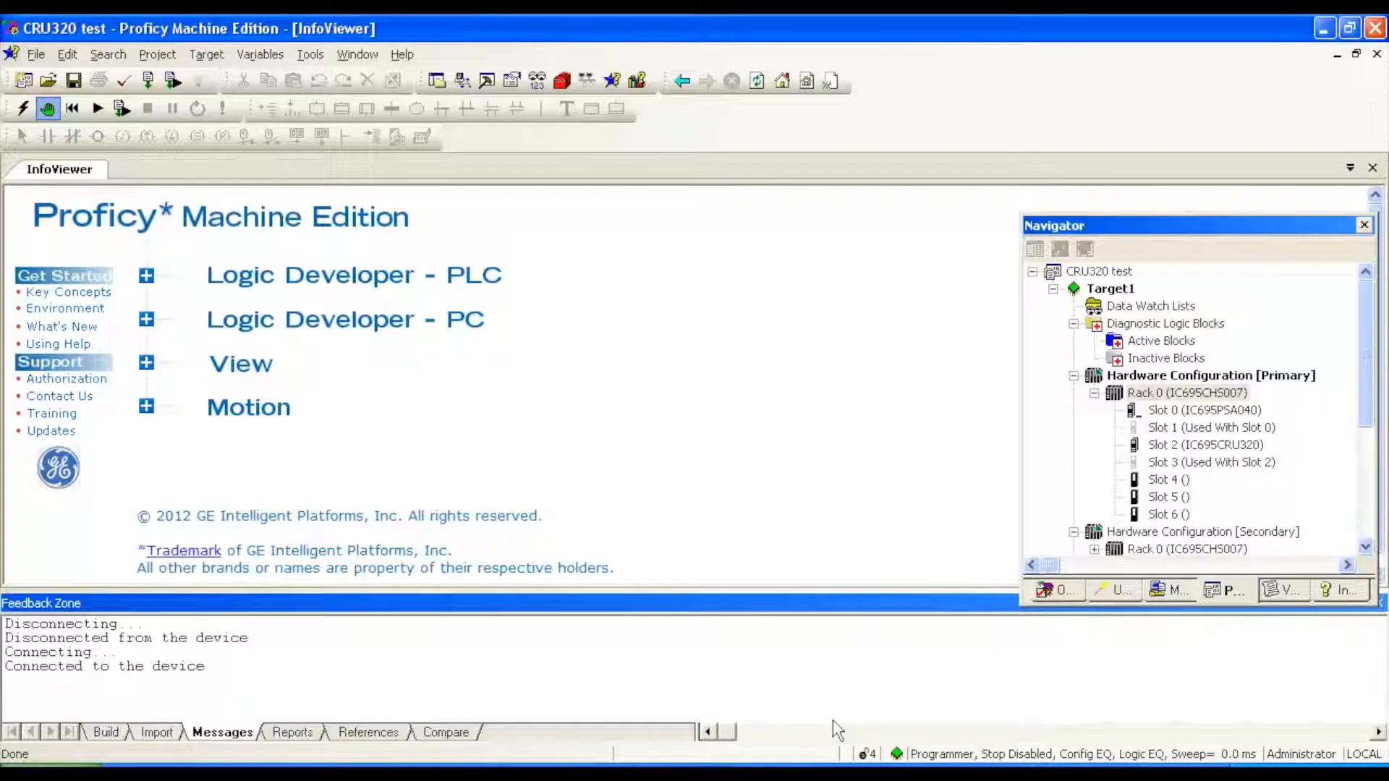
mouse_move(926, 762)
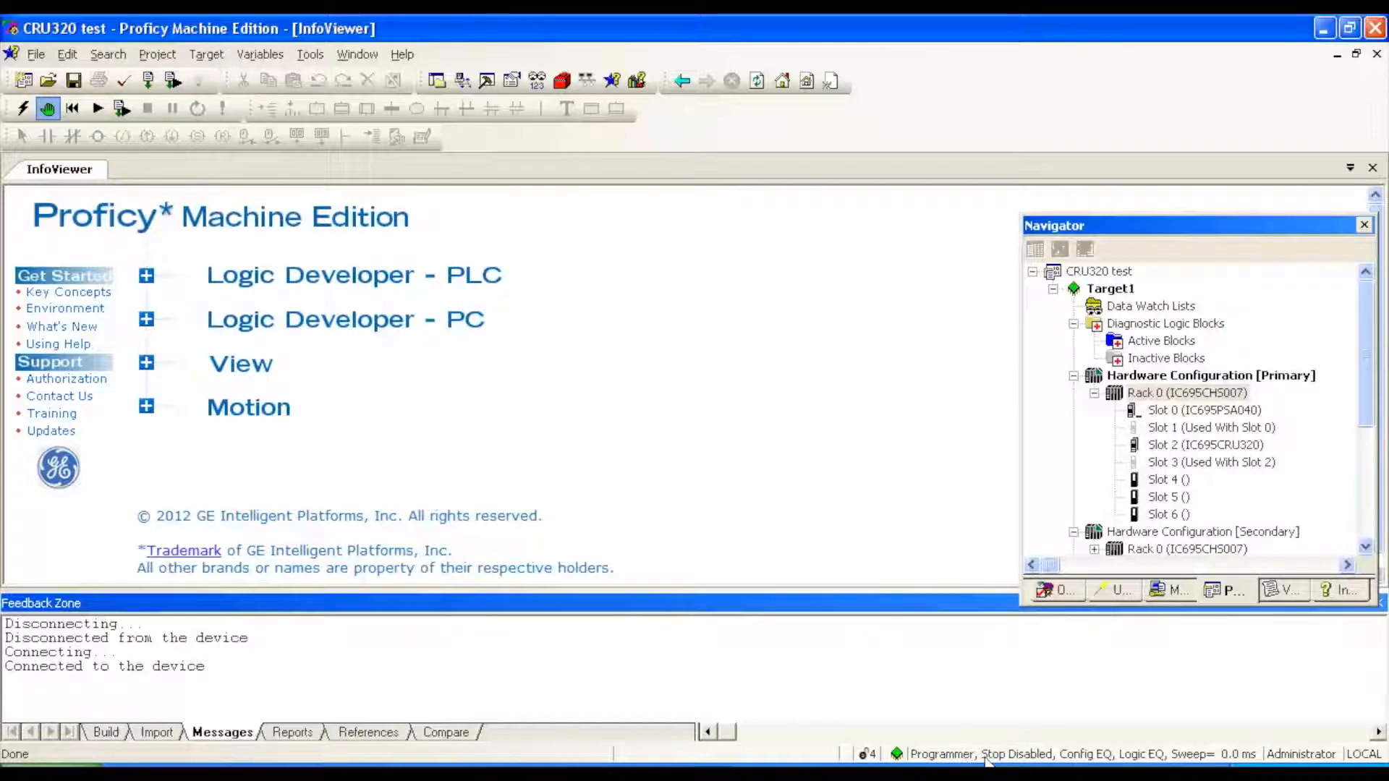
mouse_move(1116, 760)
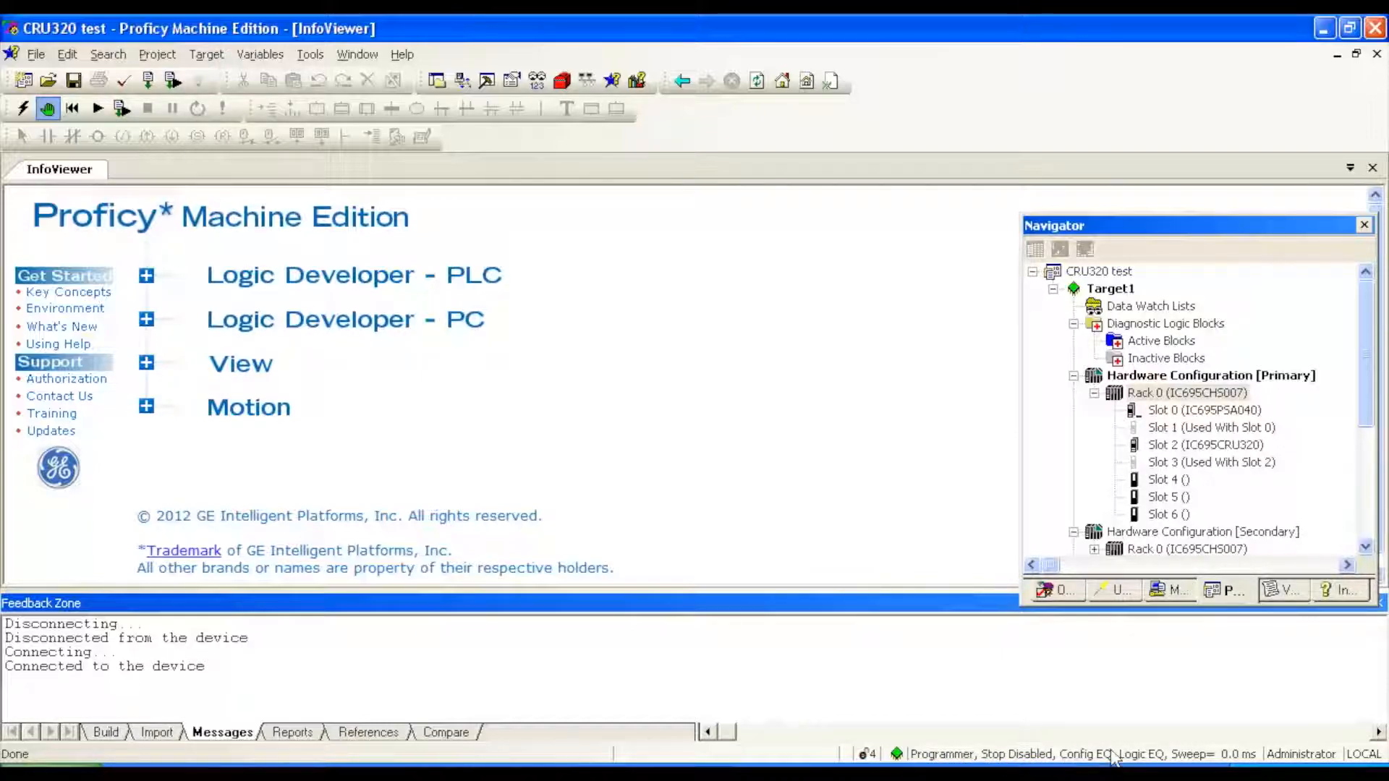
mouse_move(672, 376)
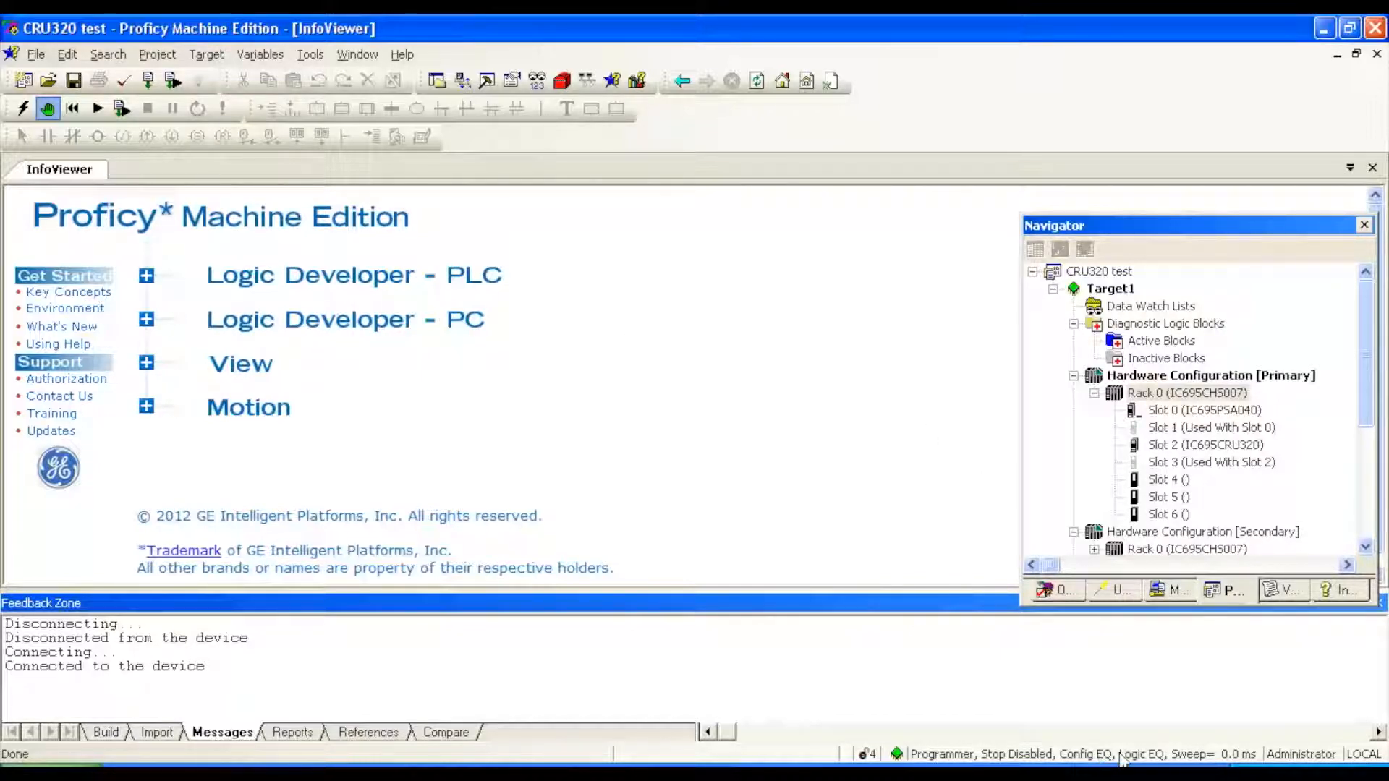
mouse_move(775, 353)
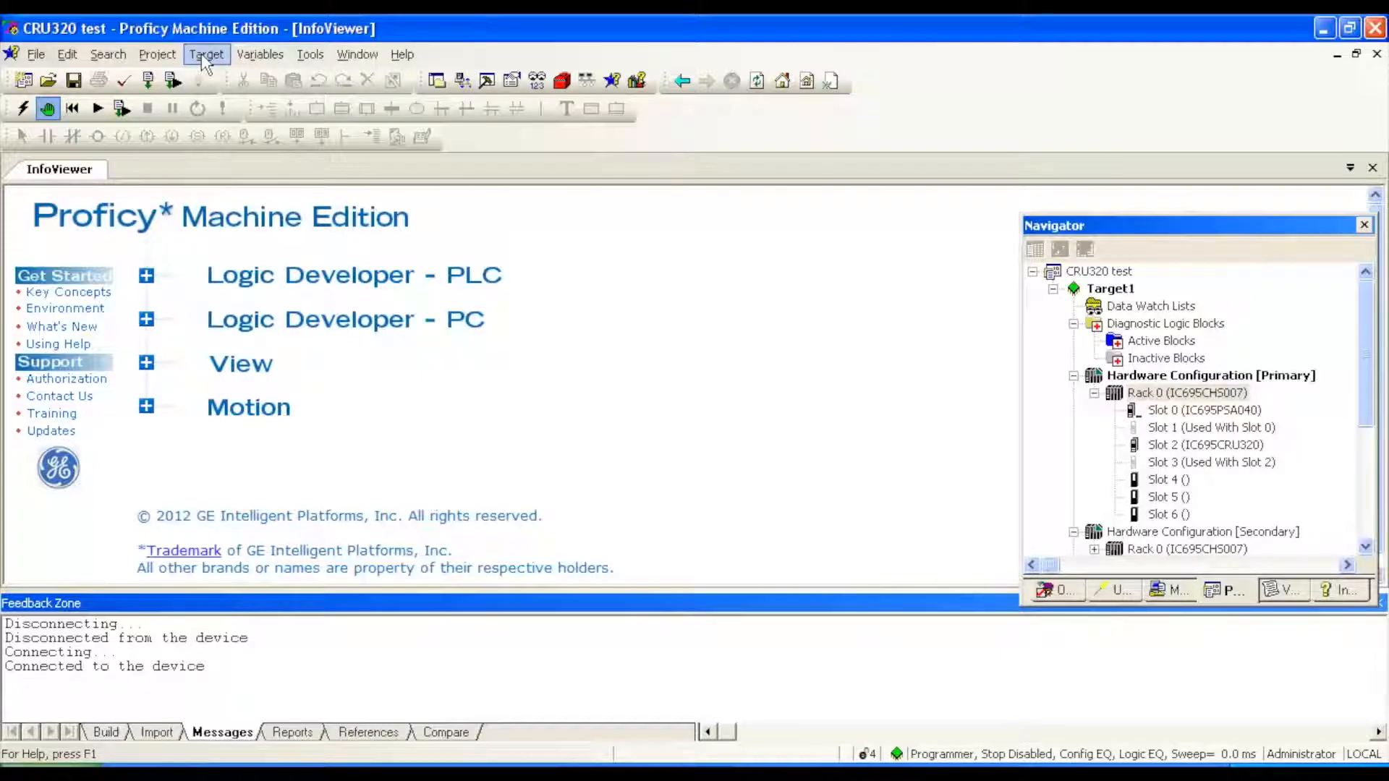
- Clear Selected Memory with Controller Fault Table and IO Fault Table ticked, confirming with OK and Yes
left_click(206, 54)
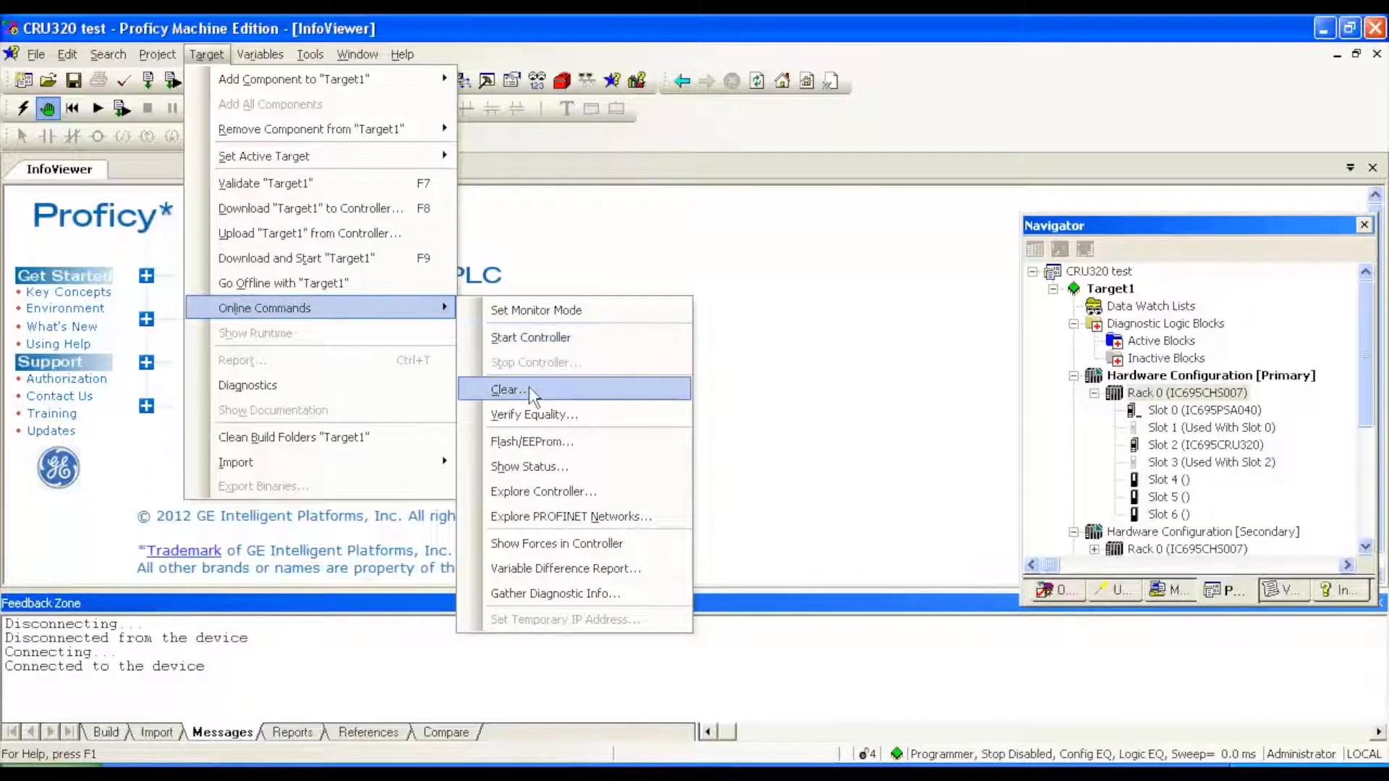
left_click(509, 390)
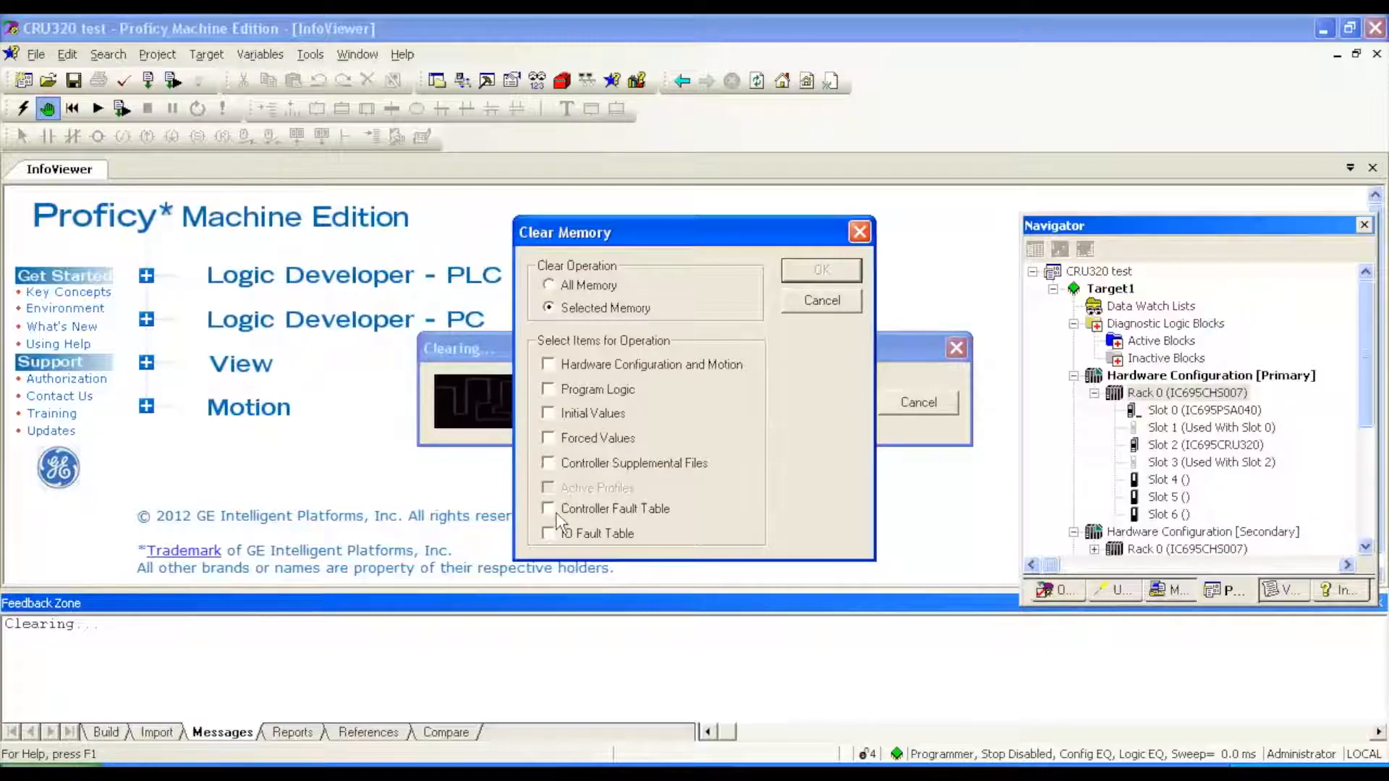
left_click(549, 508)
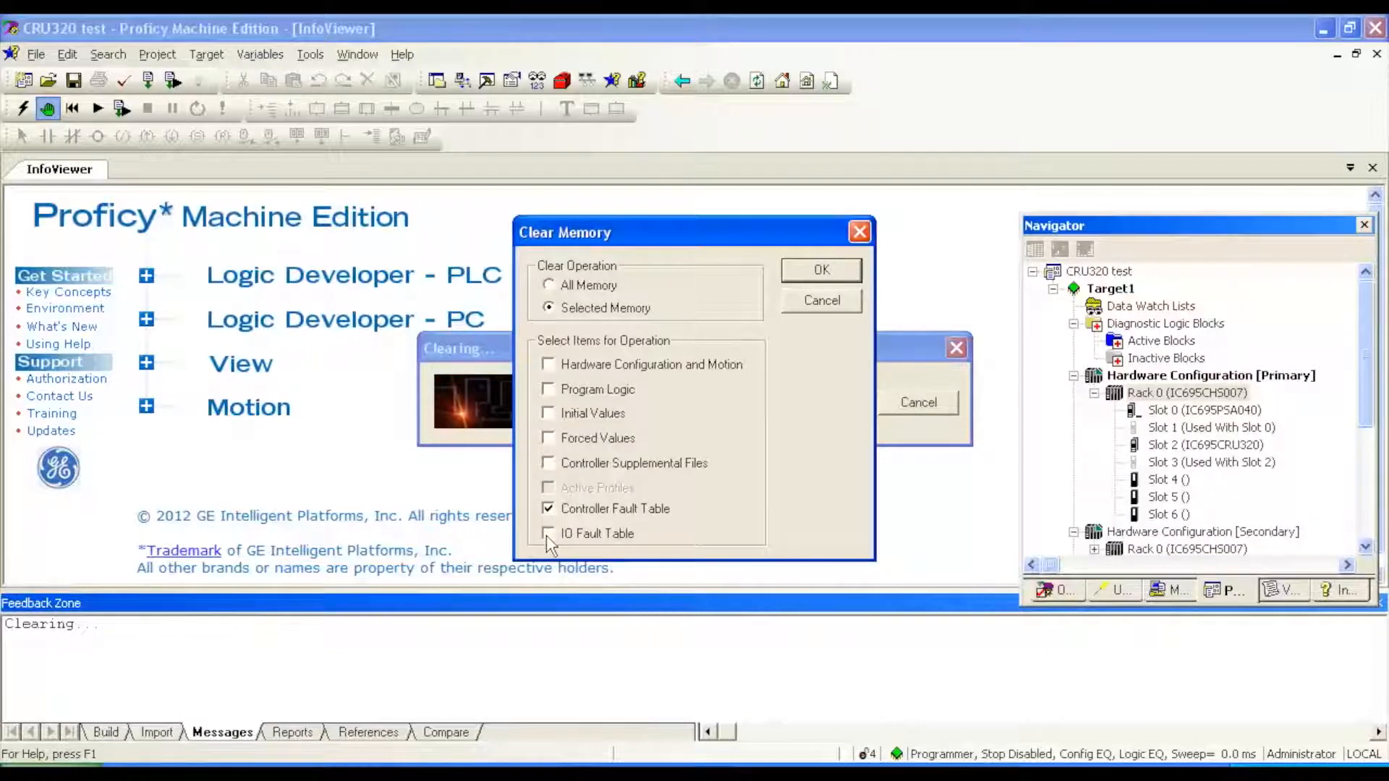
left_click(550, 534)
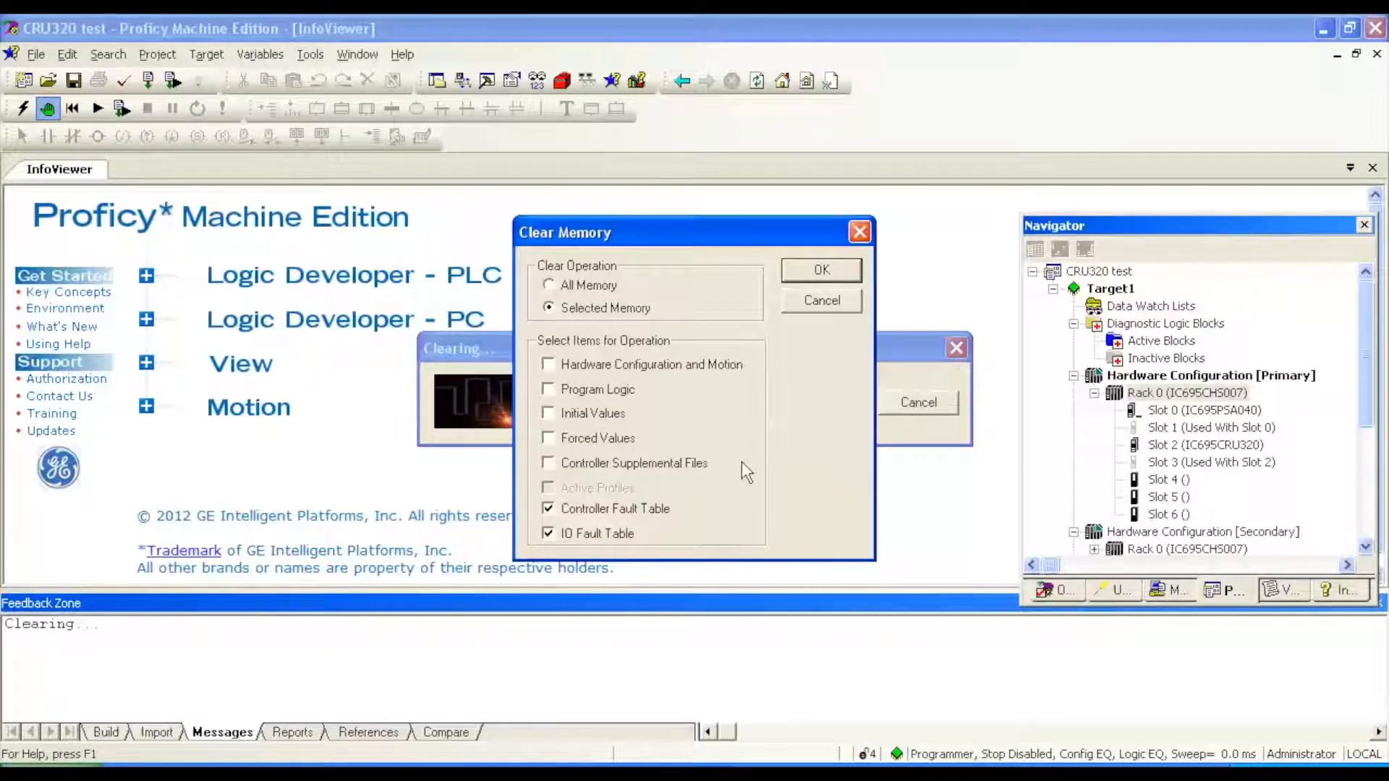
mouse_move(767, 479)
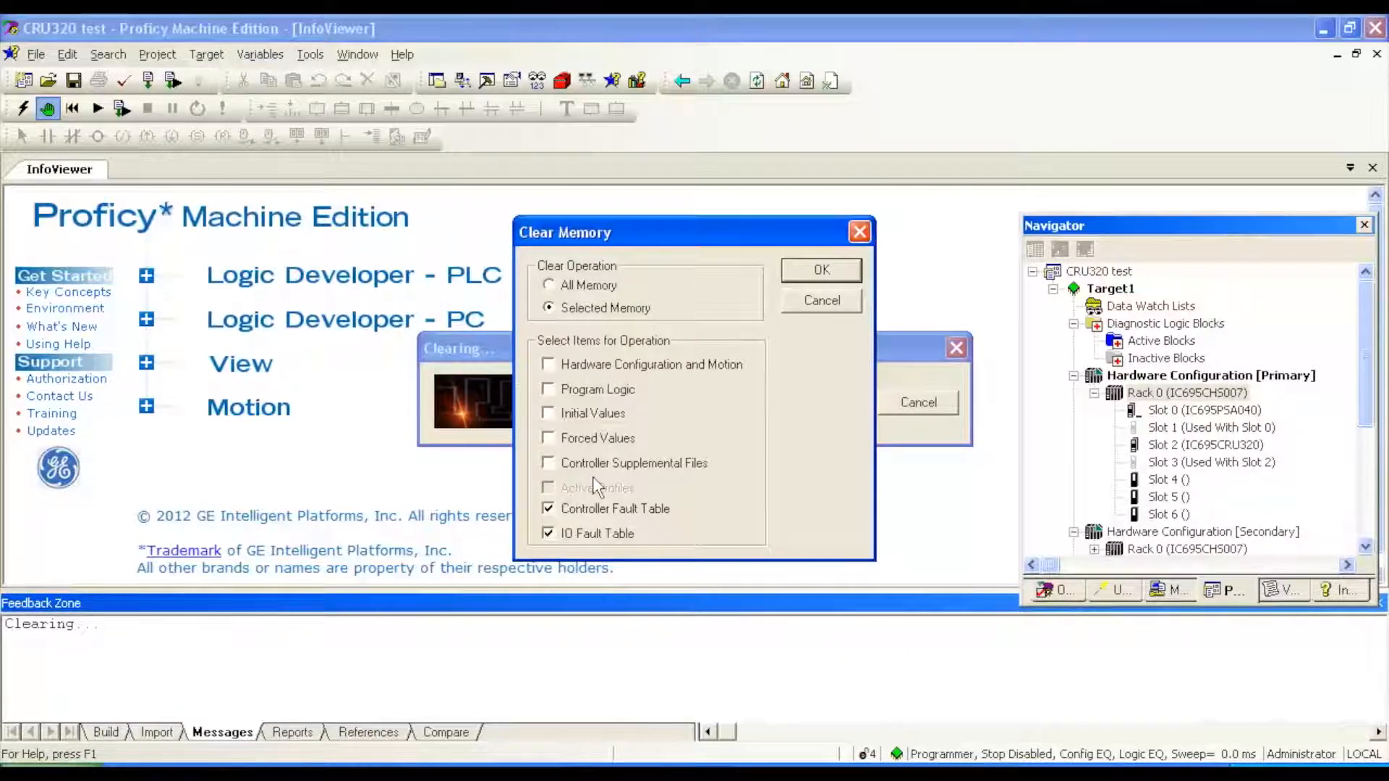
left_click(819, 269)
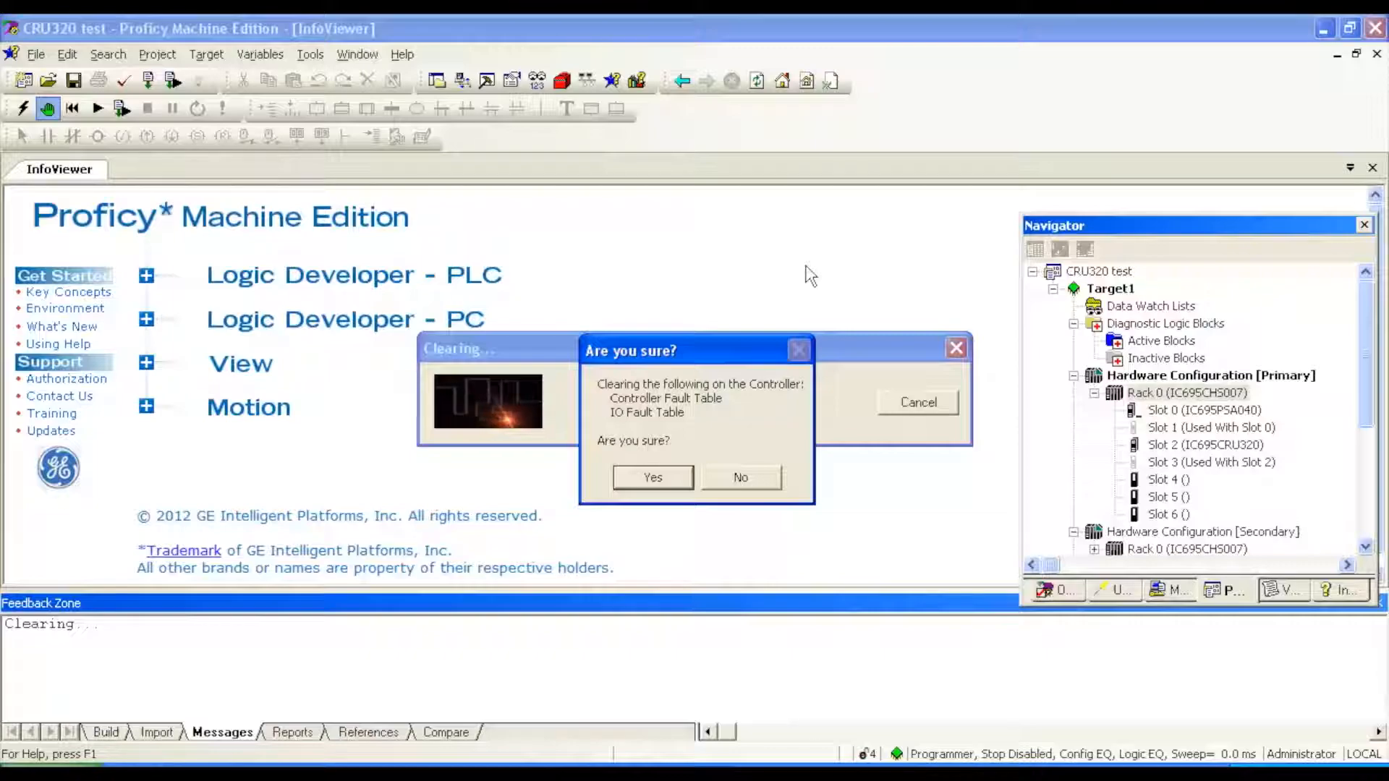
left_click(652, 476)
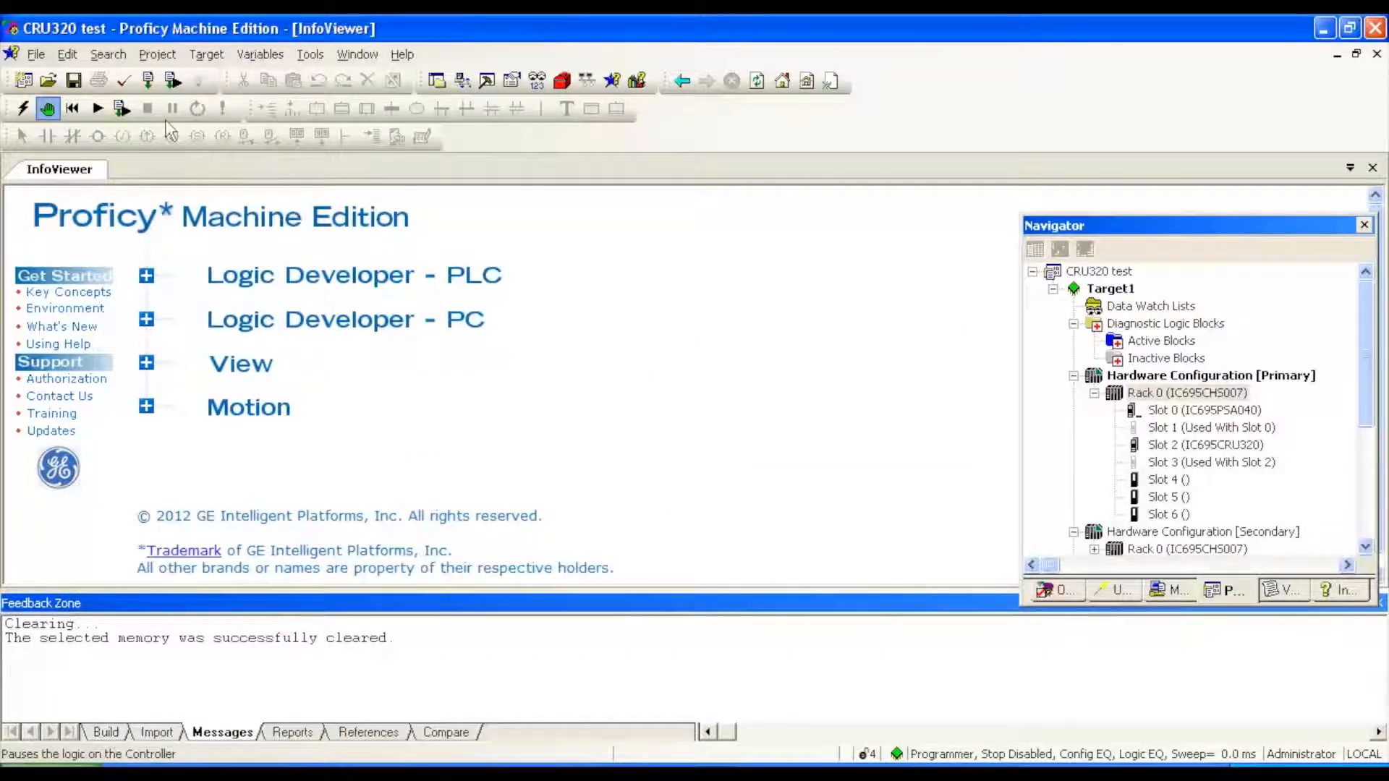
mouse_move(122, 109)
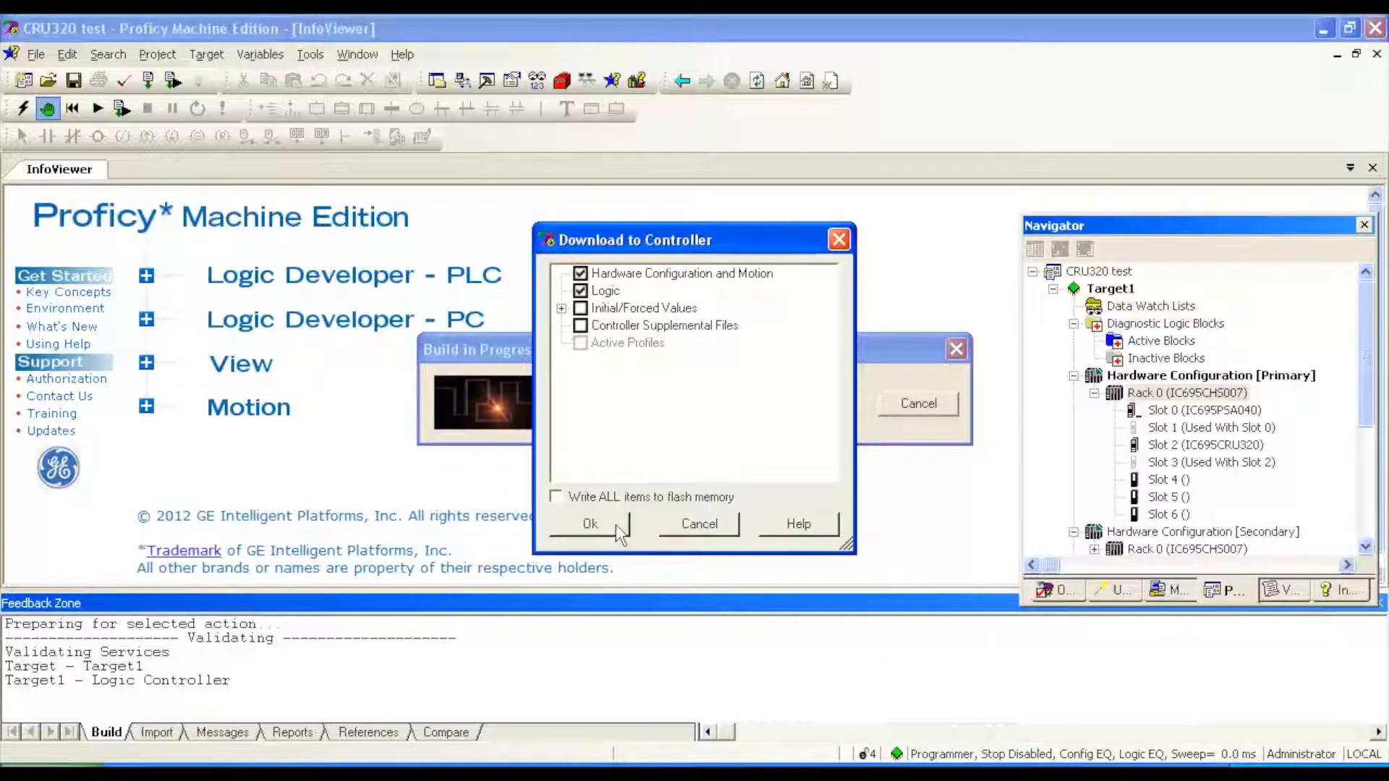
- Download Hardware Configuration and Logic to the controller, then start it with Outputs Enabled
left_click(590, 524)
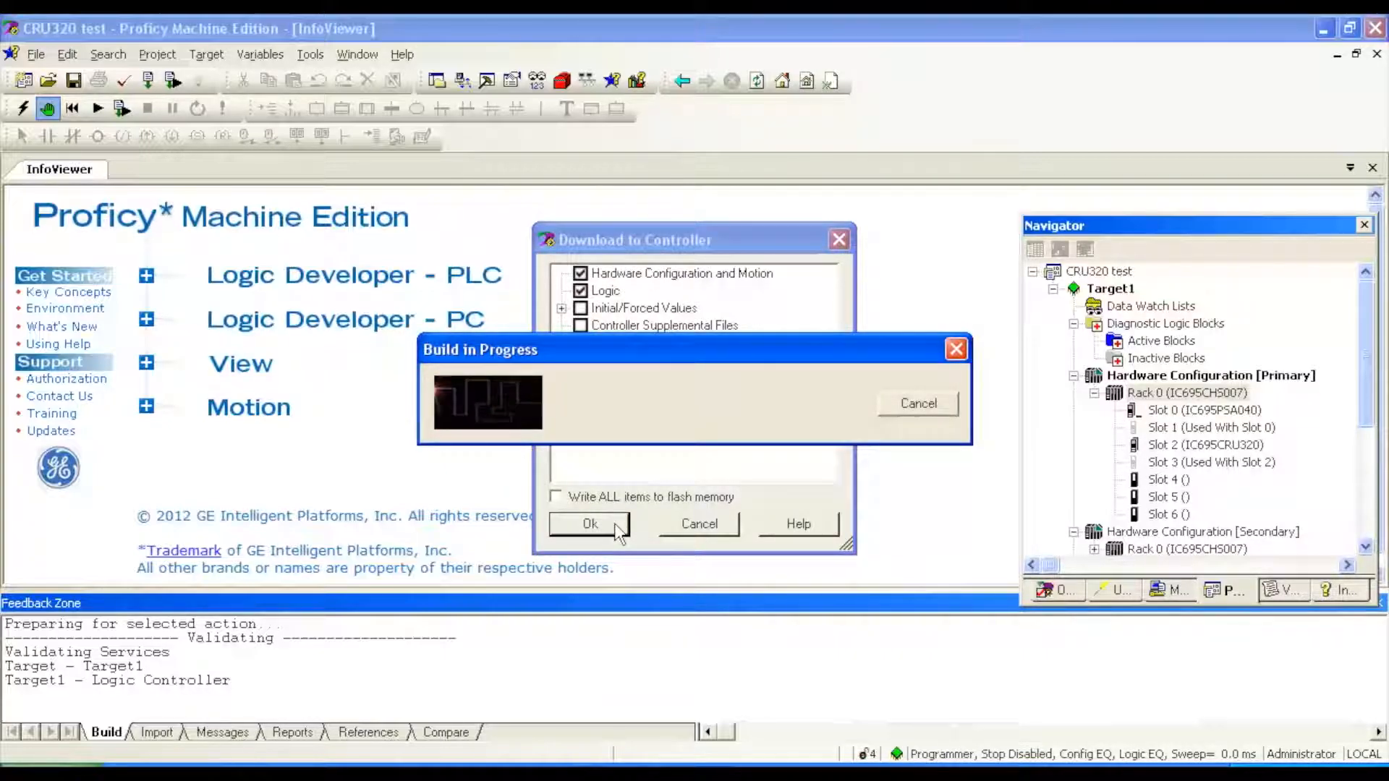
left_click(590, 523)
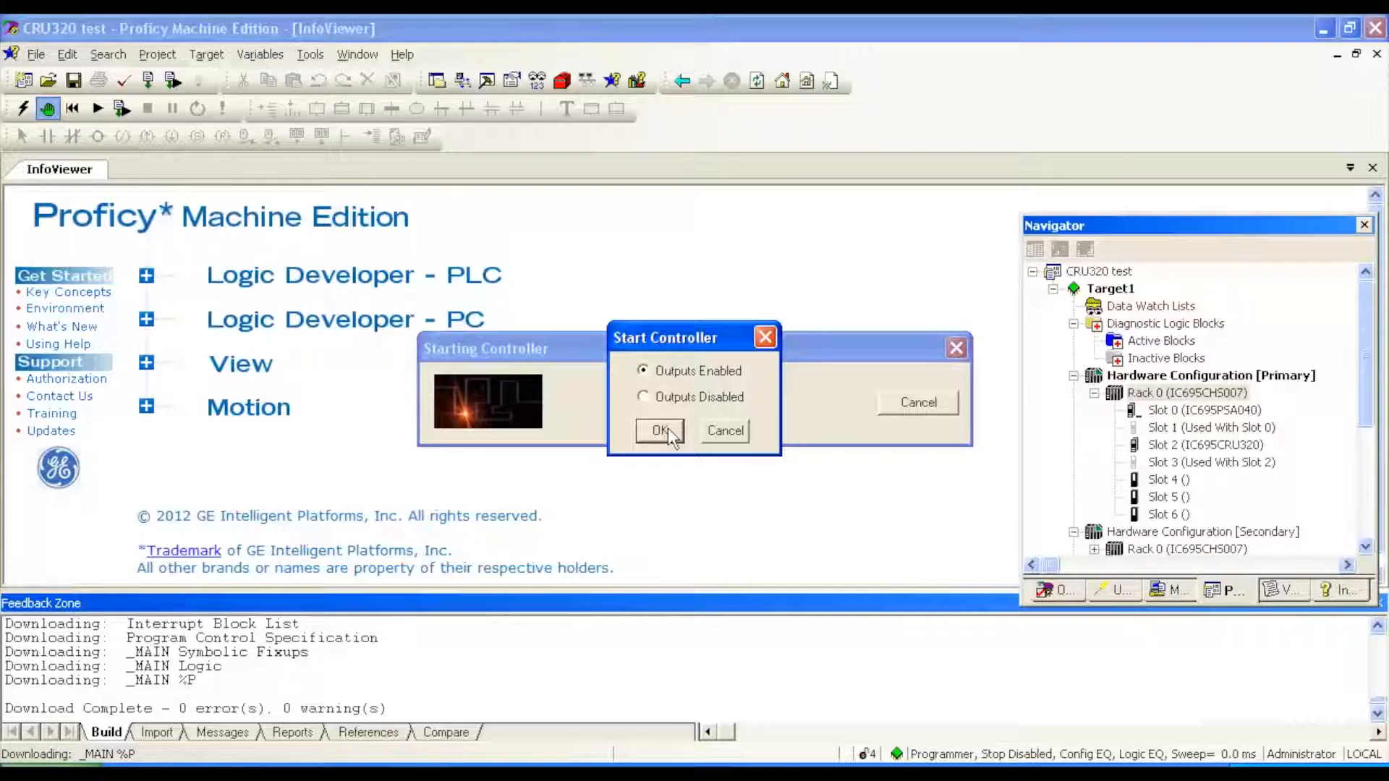
left_click(658, 431)
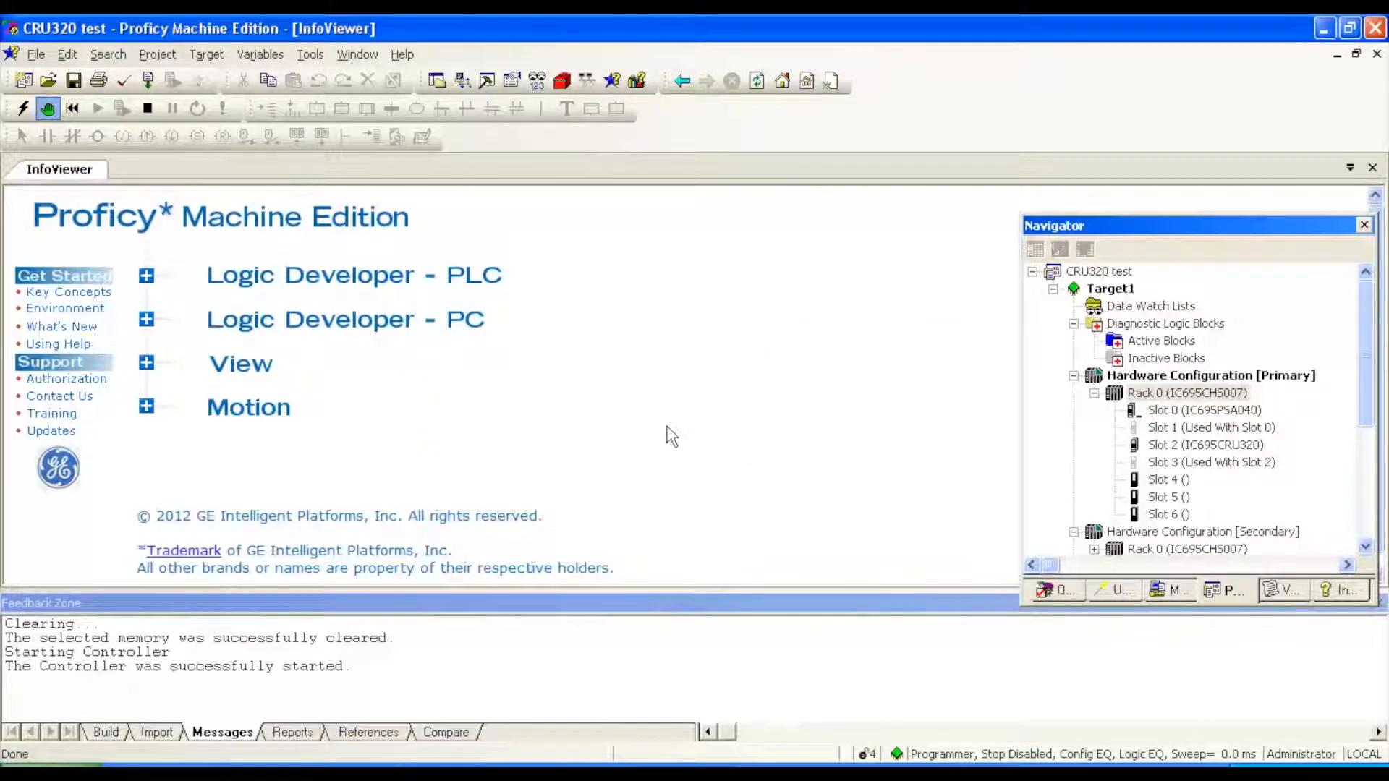
- Confirm on the Online toolbar that the controller is connected and reporting Run Enabled
left_click(147, 108)
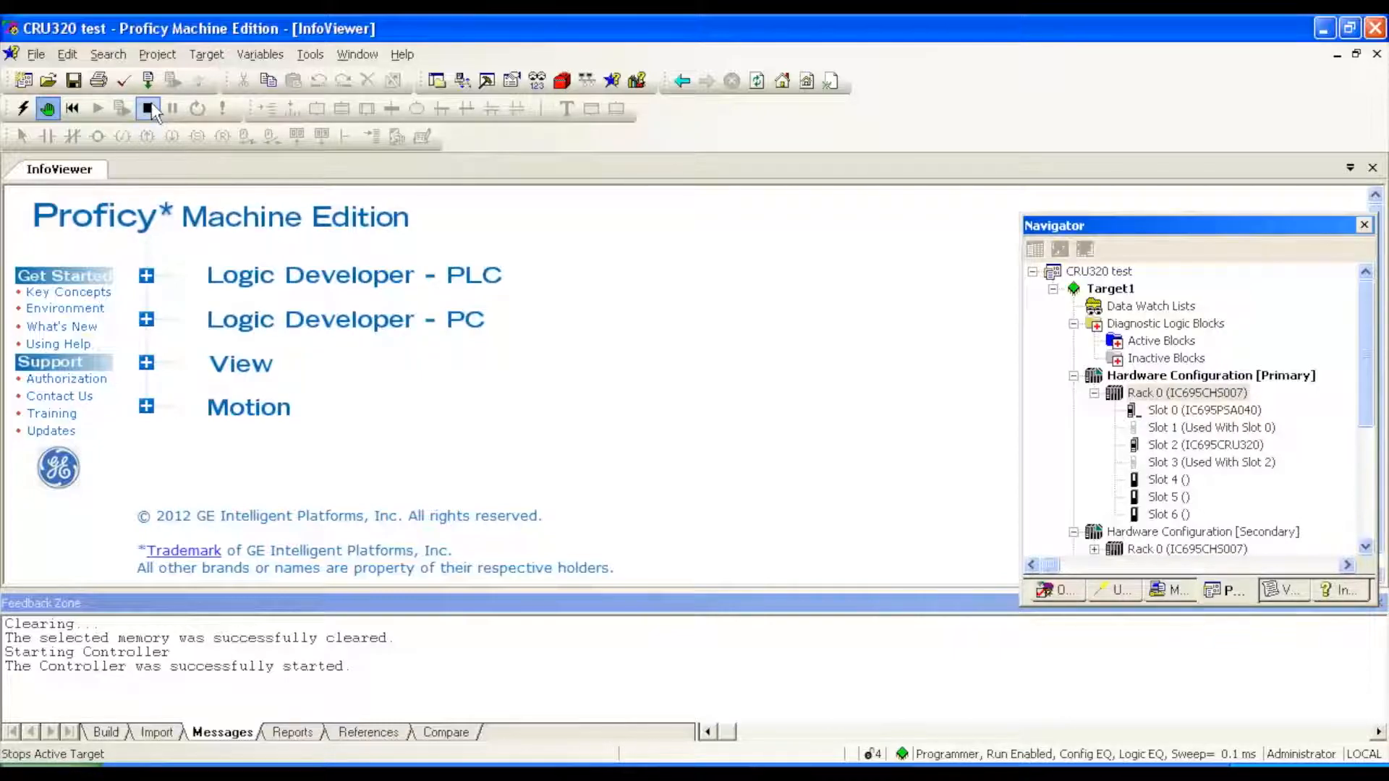
mouse_move(149, 108)
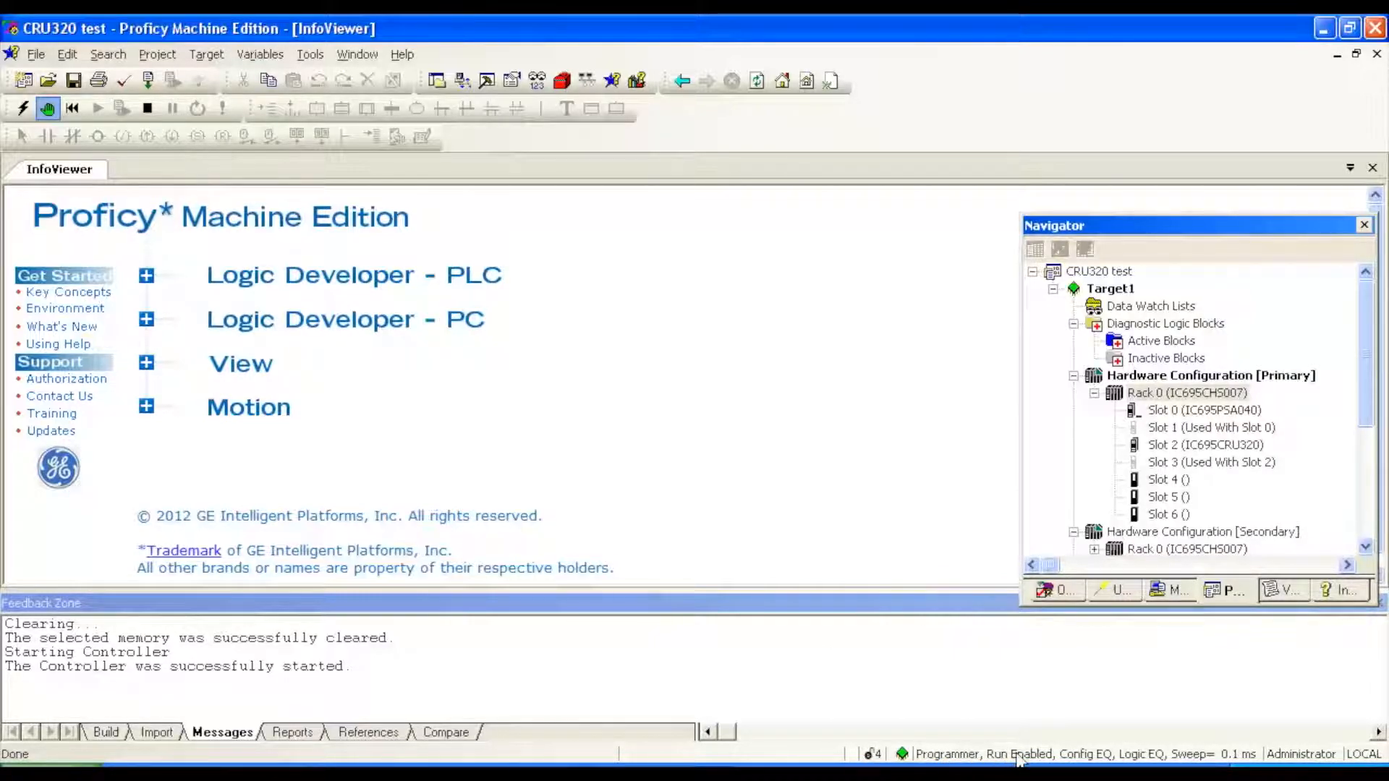
mouse_move(1161, 759)
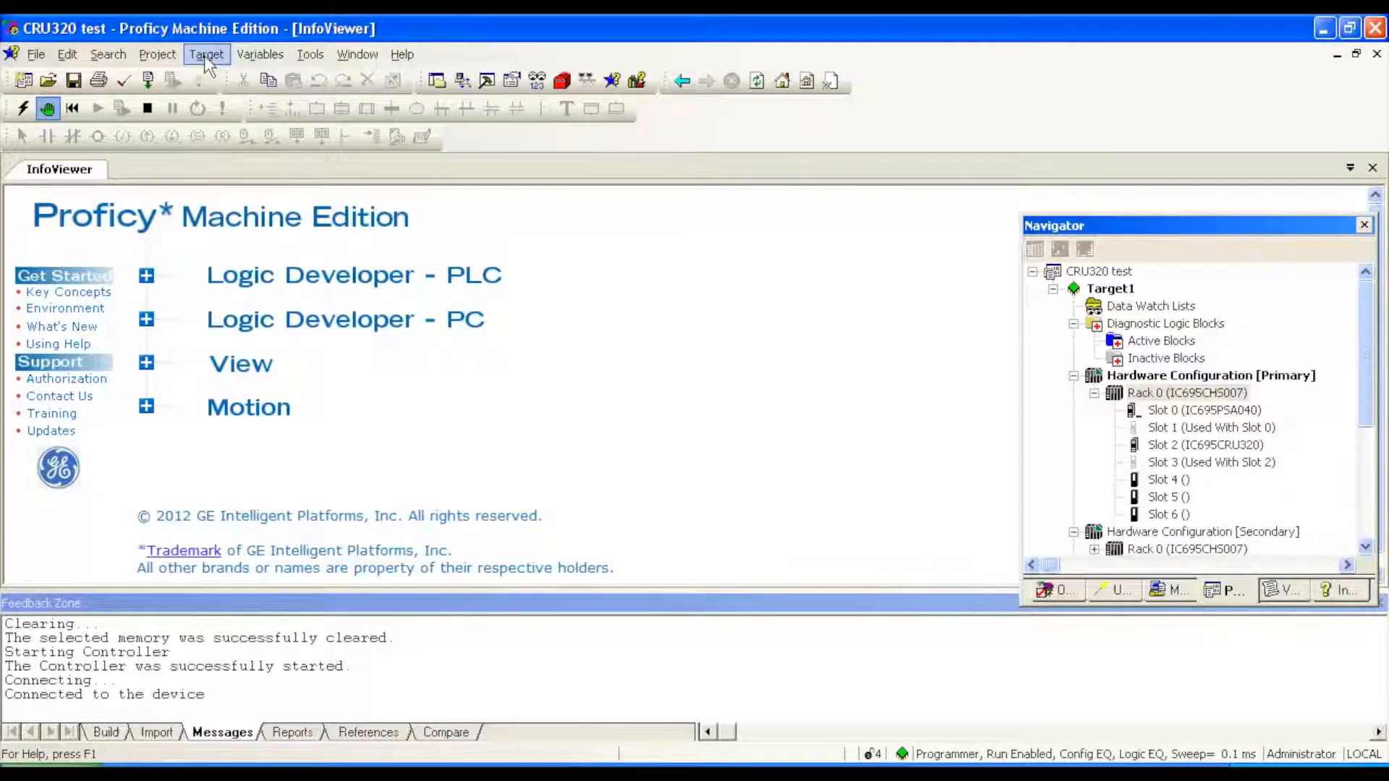
- Show Target > Diagnostics Fault Table Viewer and inspect both 'Primary Unit is Active; no Backup Unit available' faults
left_click(206, 54)
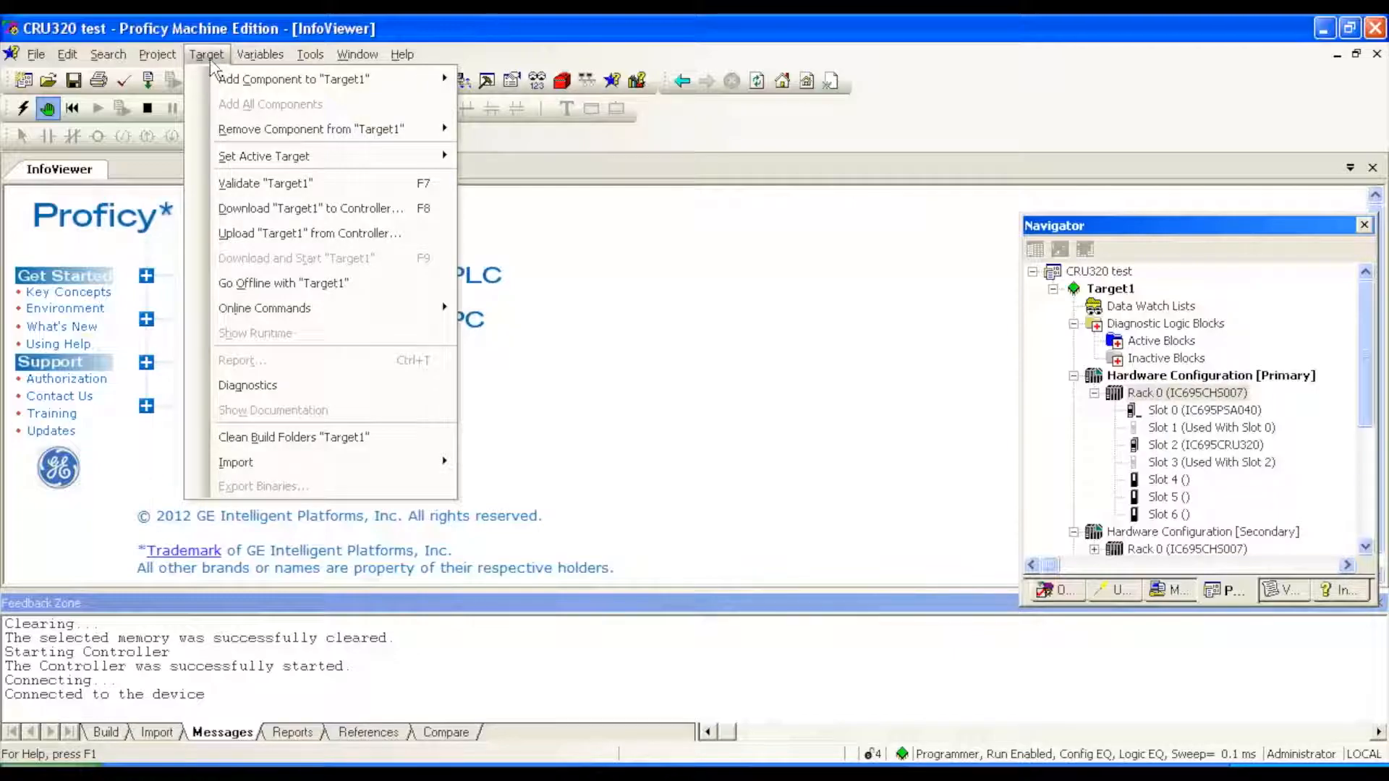
mouse_move(248, 384)
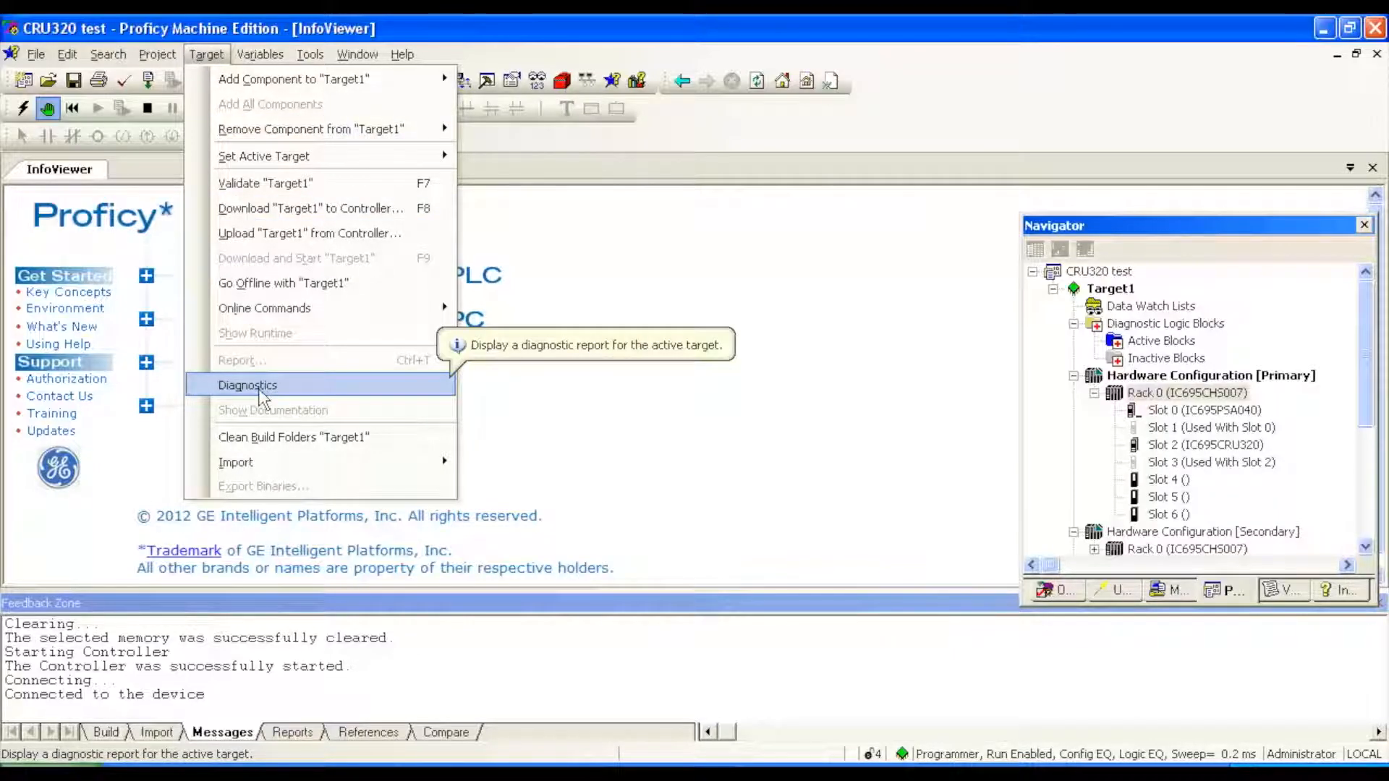
left_click(248, 385)
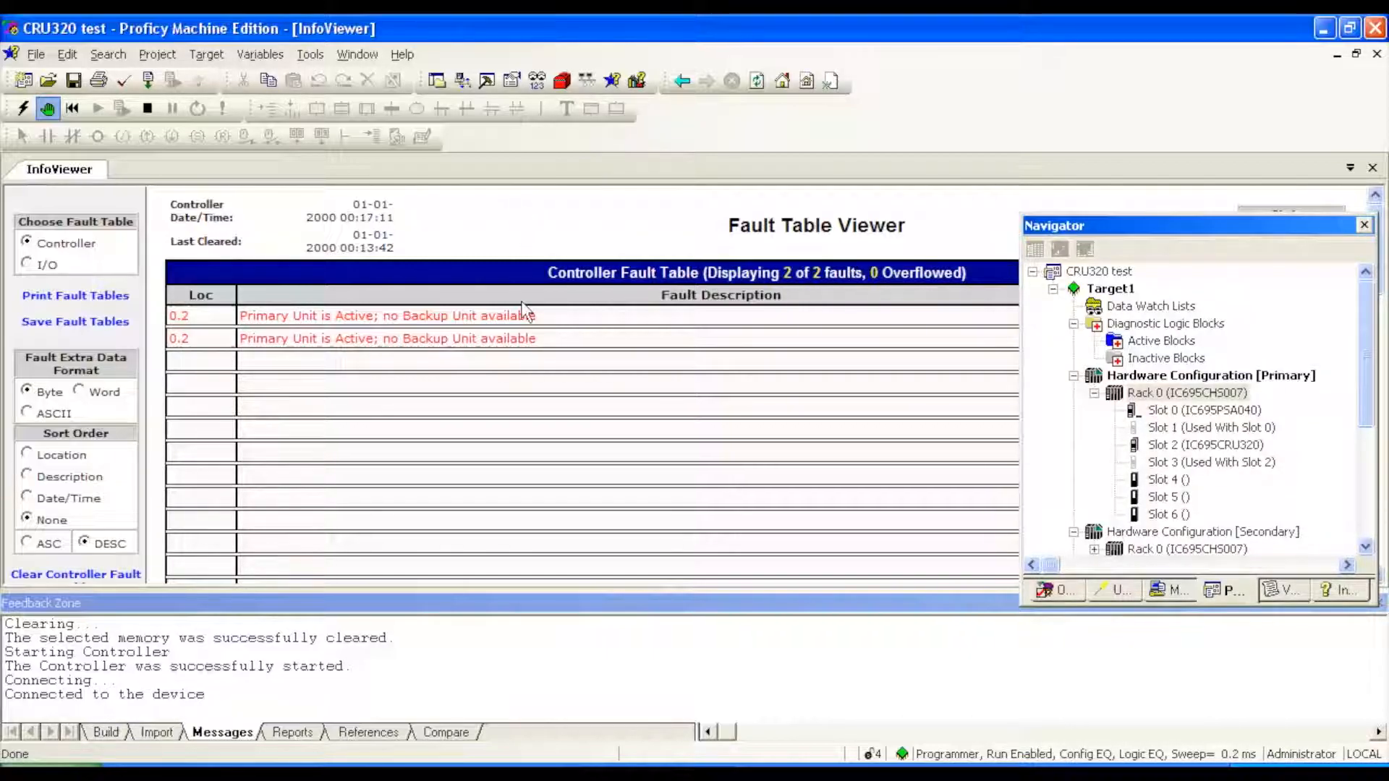
left_click(604, 345)
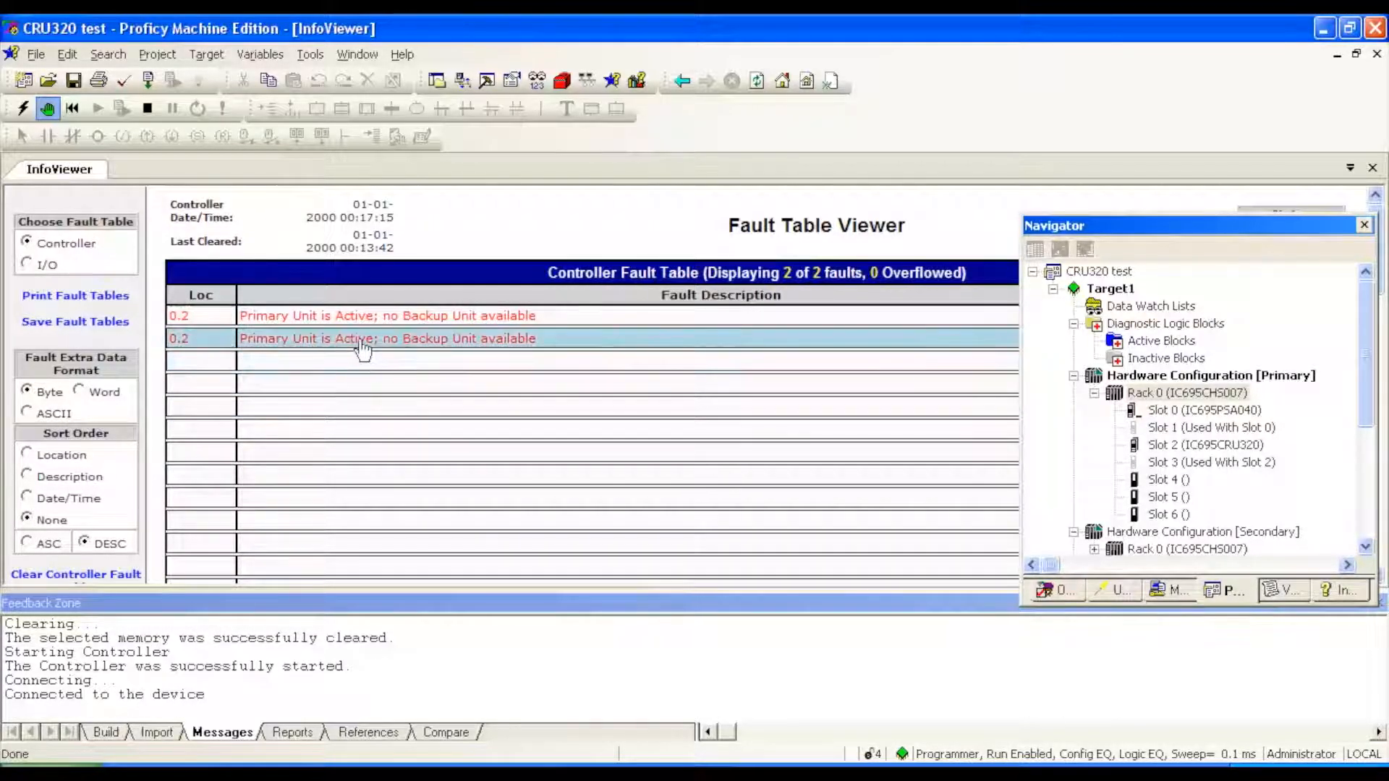
left_click(389, 315)
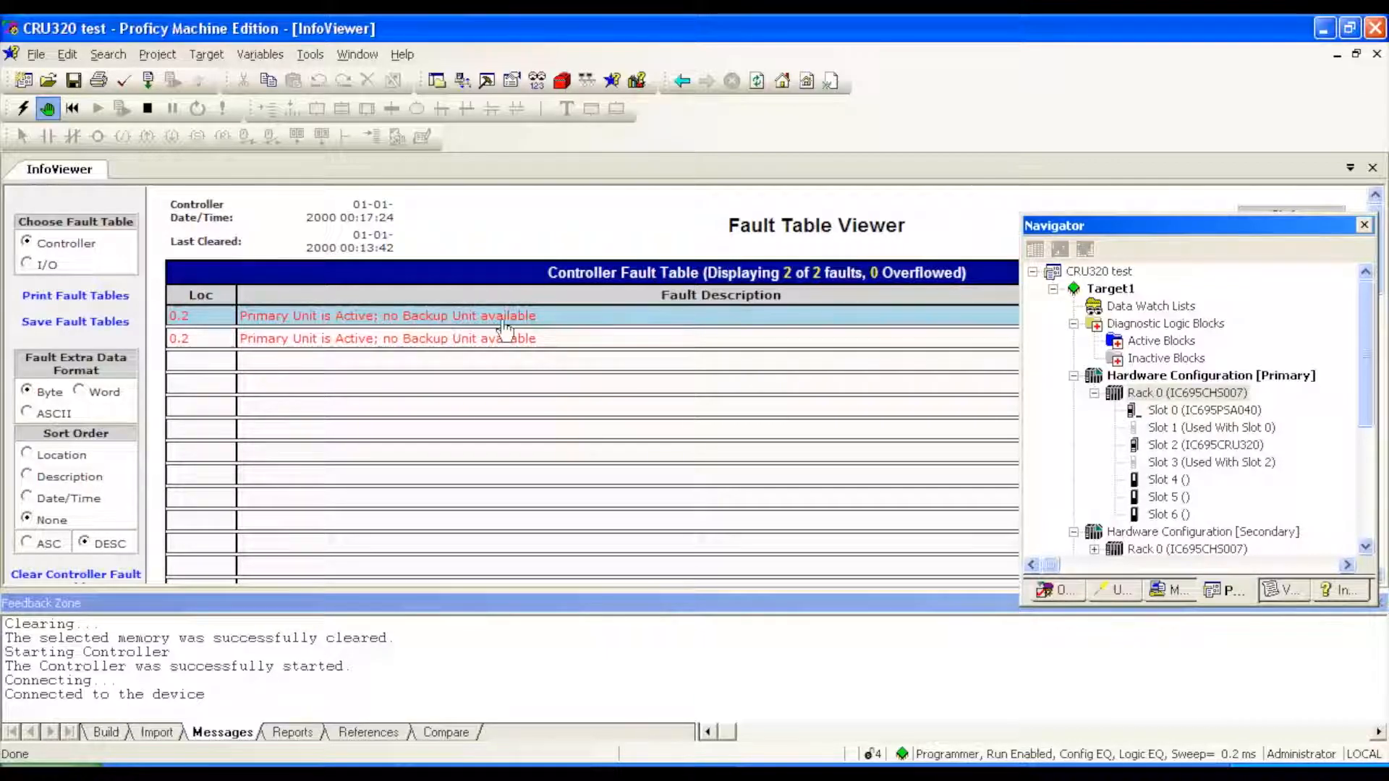
mouse_move(75, 574)
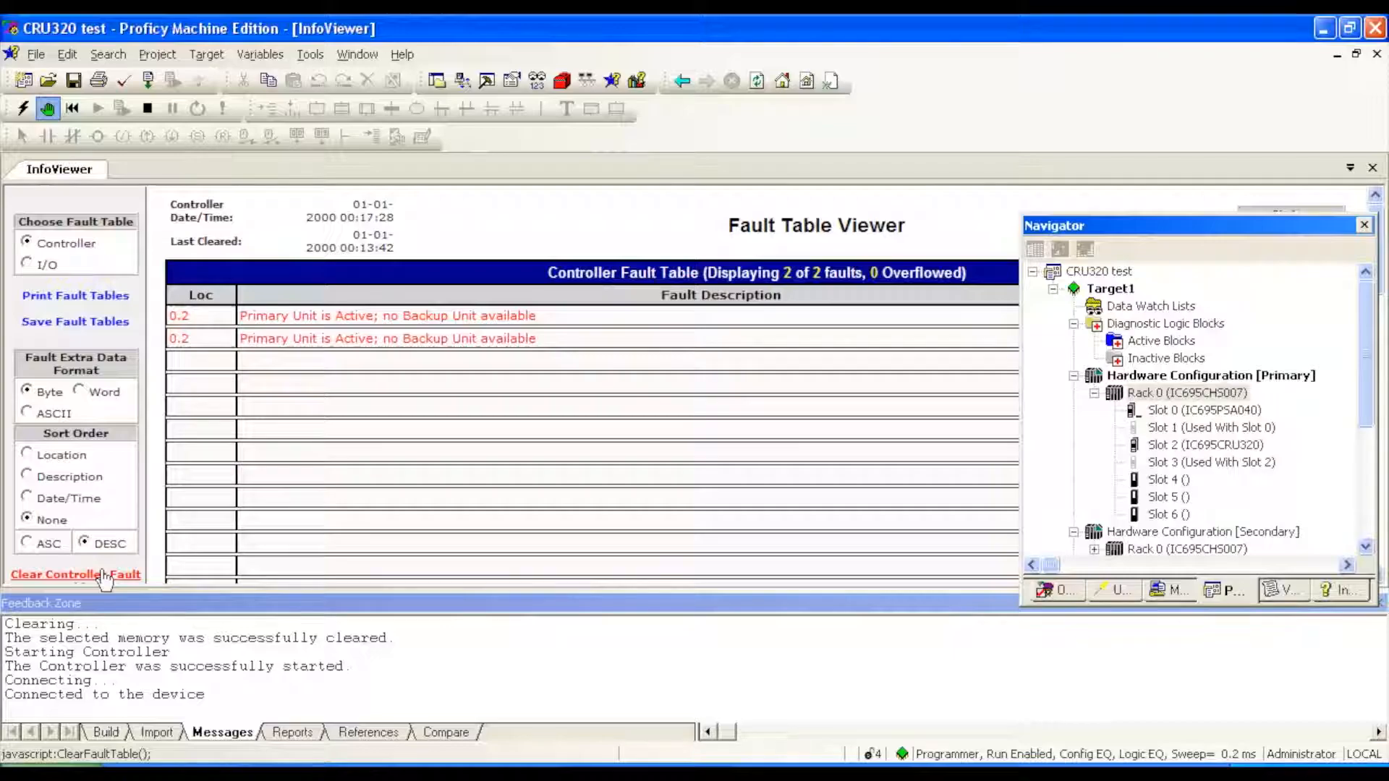
- Clear the controller fault table and confirm Yes, leaving the viewer showing 0 of 0 faults
left_click(74, 575)
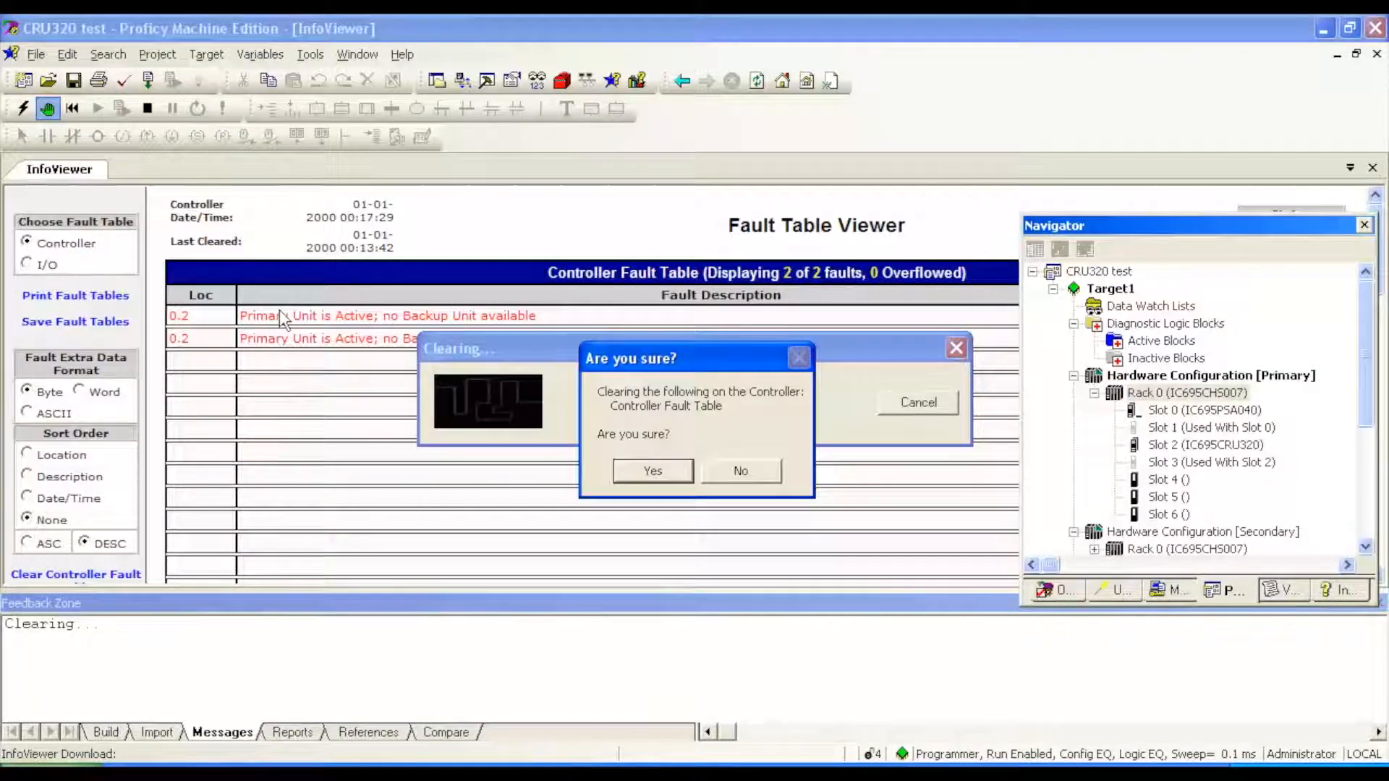
left_click(653, 470)
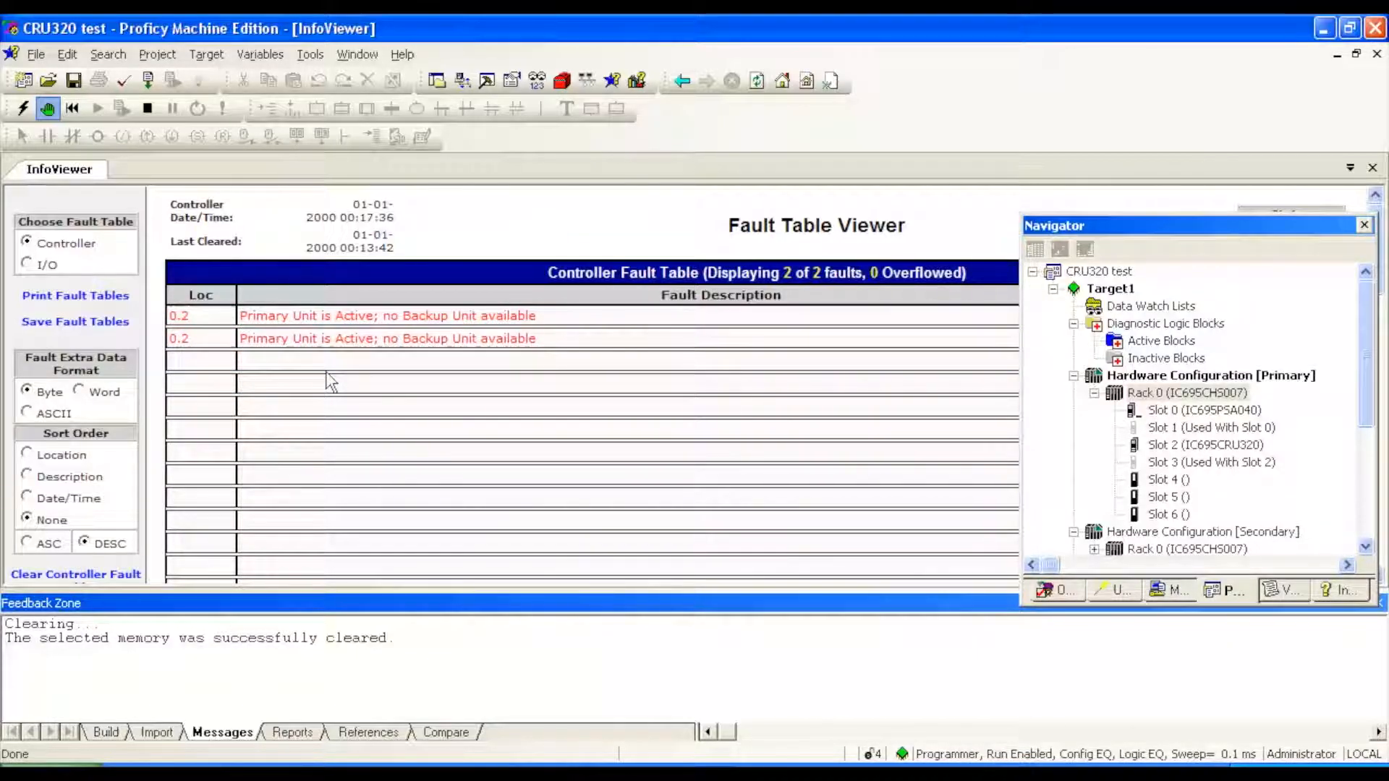
left_click(75, 574)
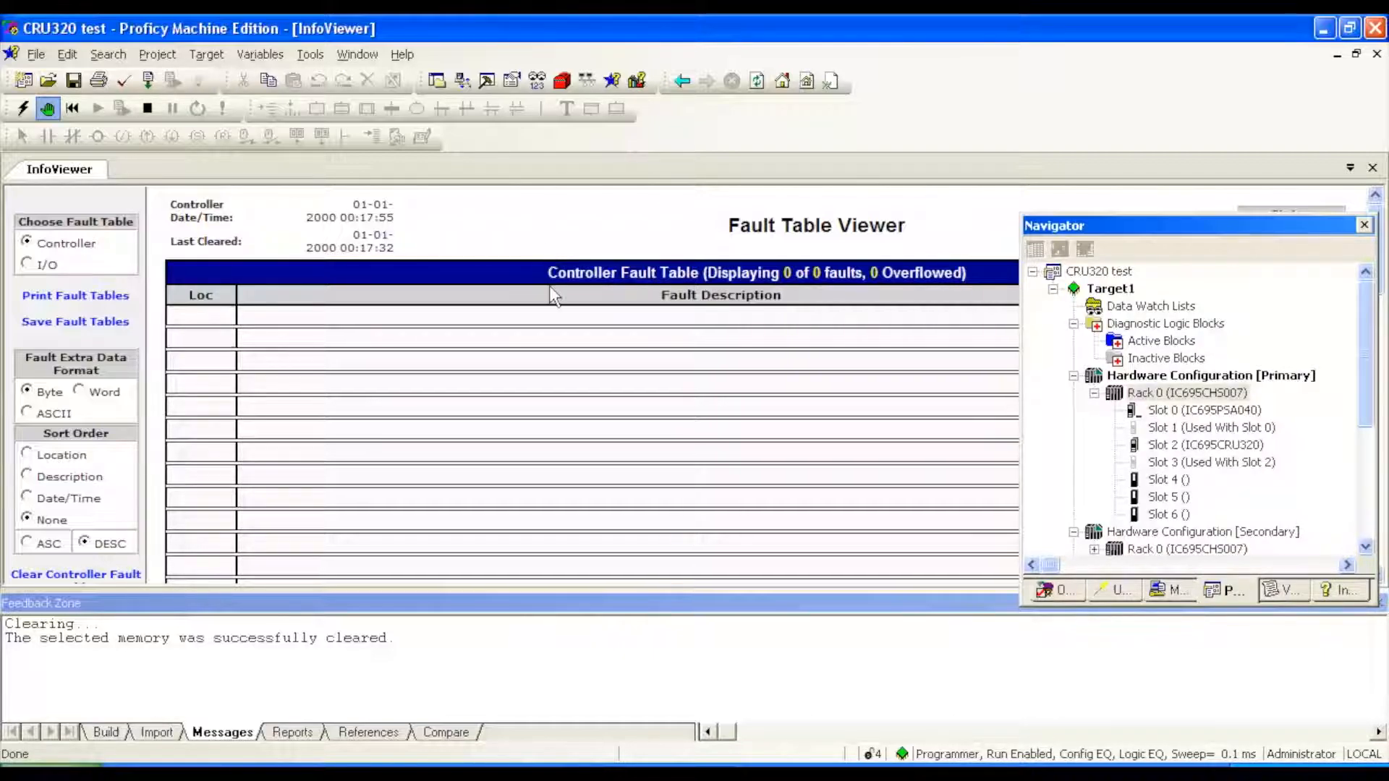
mouse_move(1244, 468)
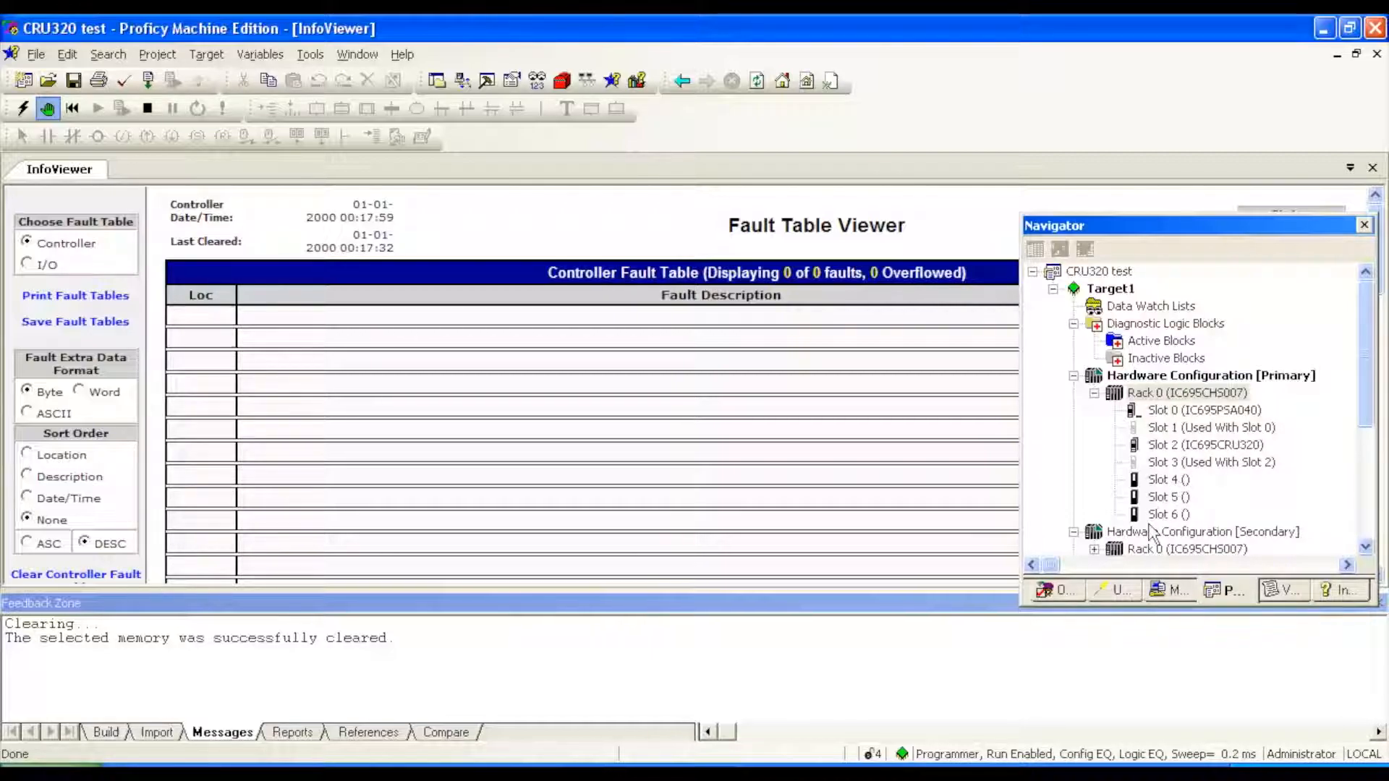
mouse_move(572, 230)
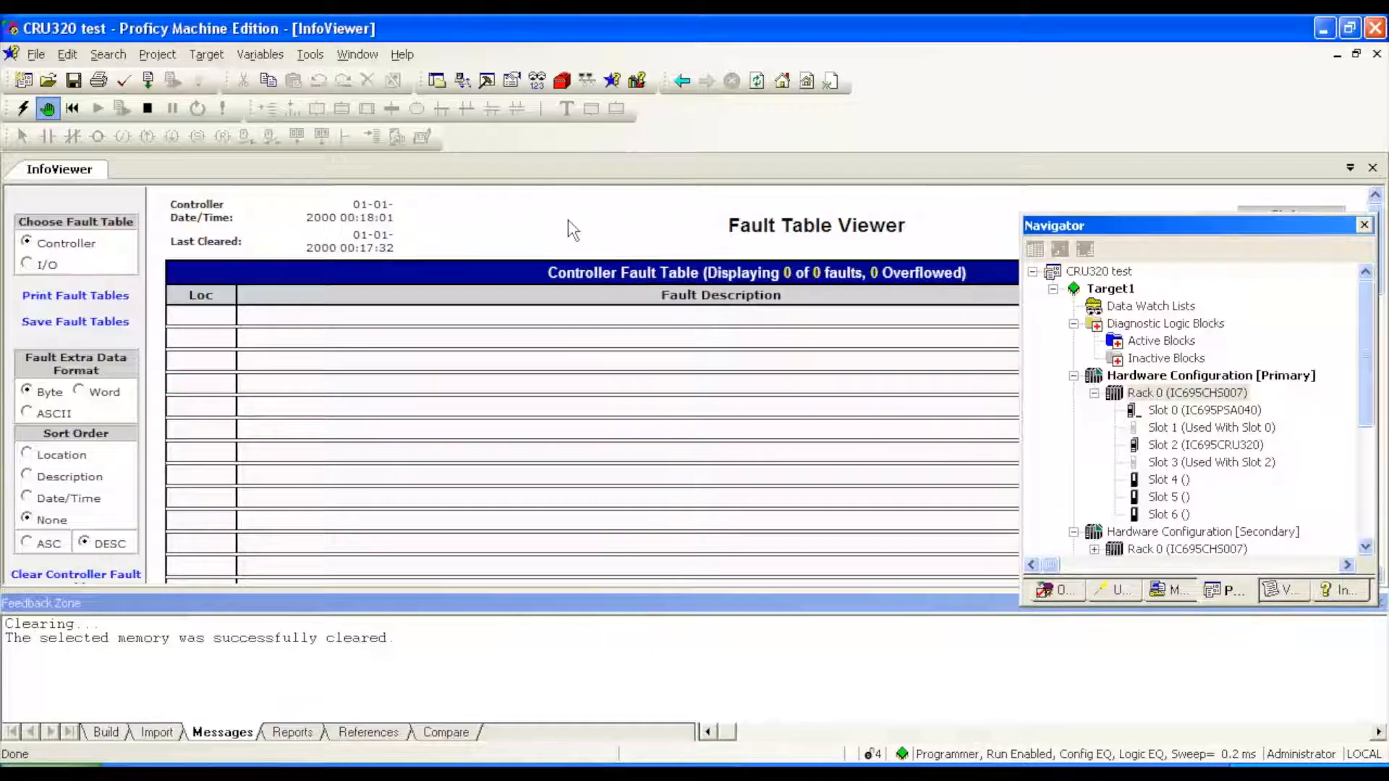